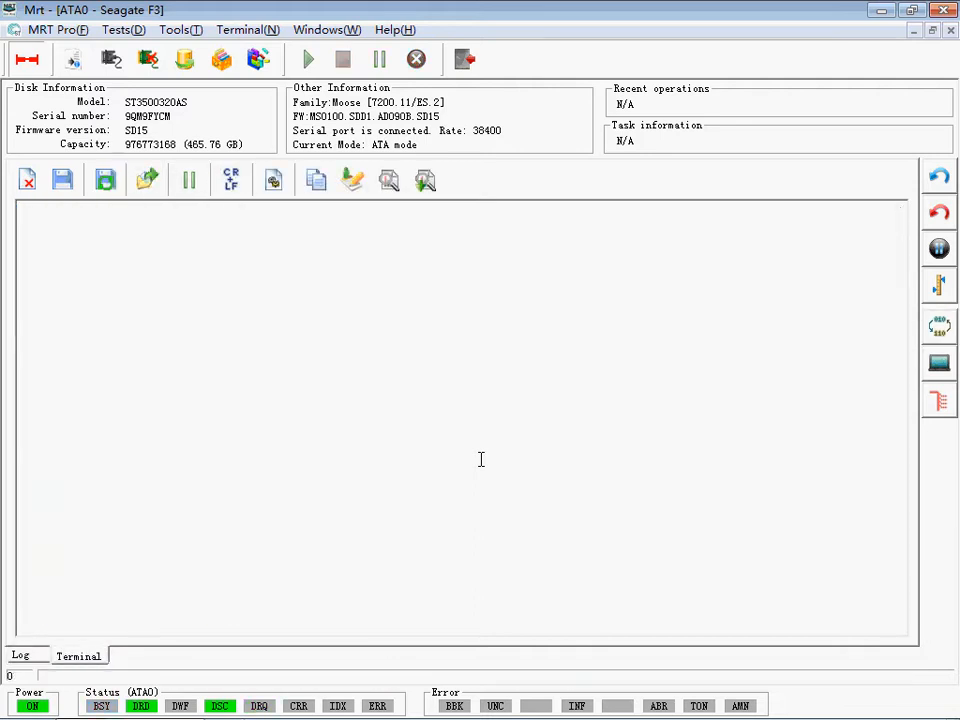
mouse_move(254, 309)
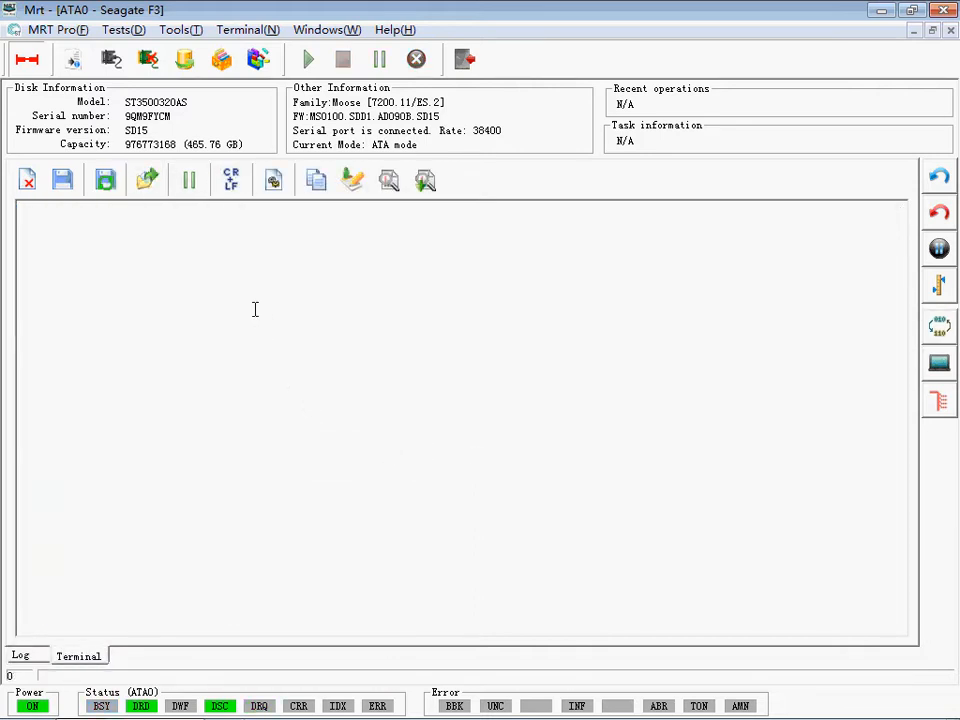
Start Create LDR from Tools > LDR and accept the suggested storage folder
click(20, 654)
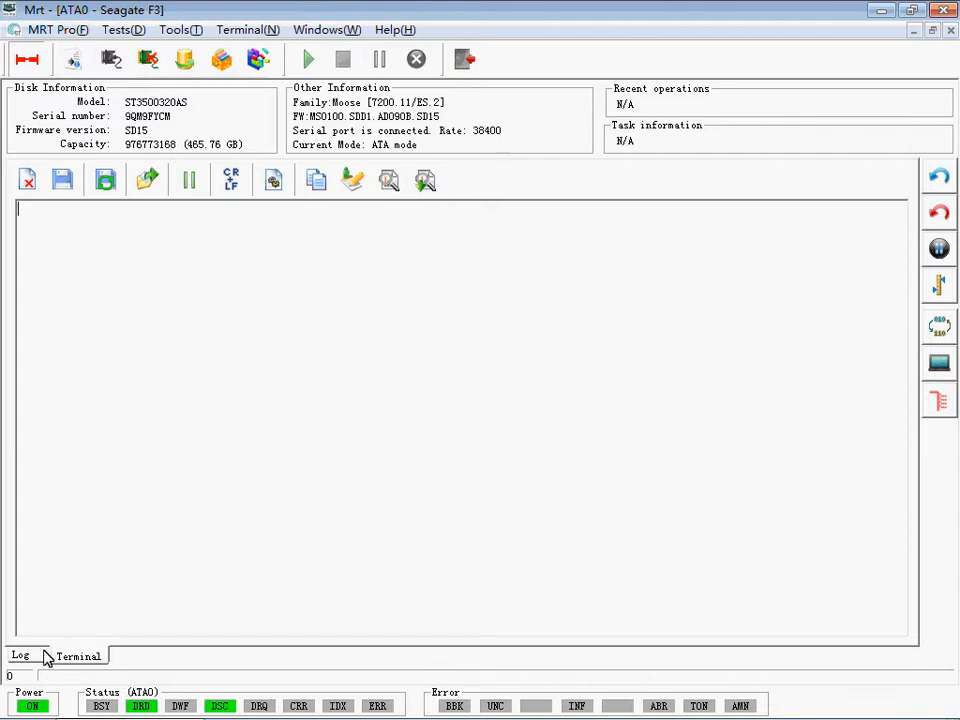
click(77, 656)
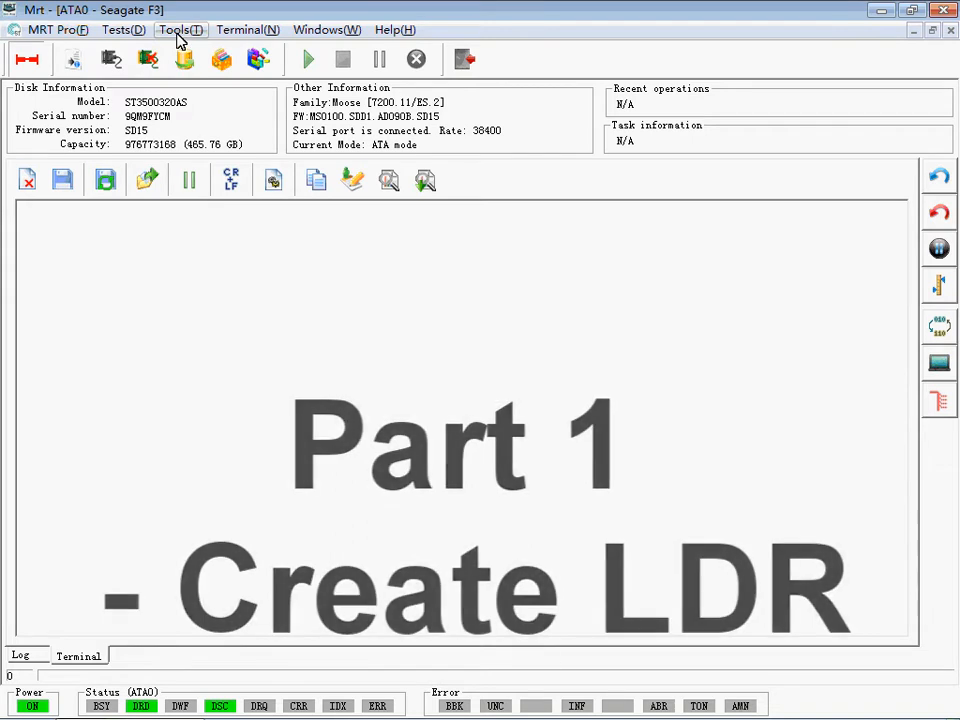
click(180, 27)
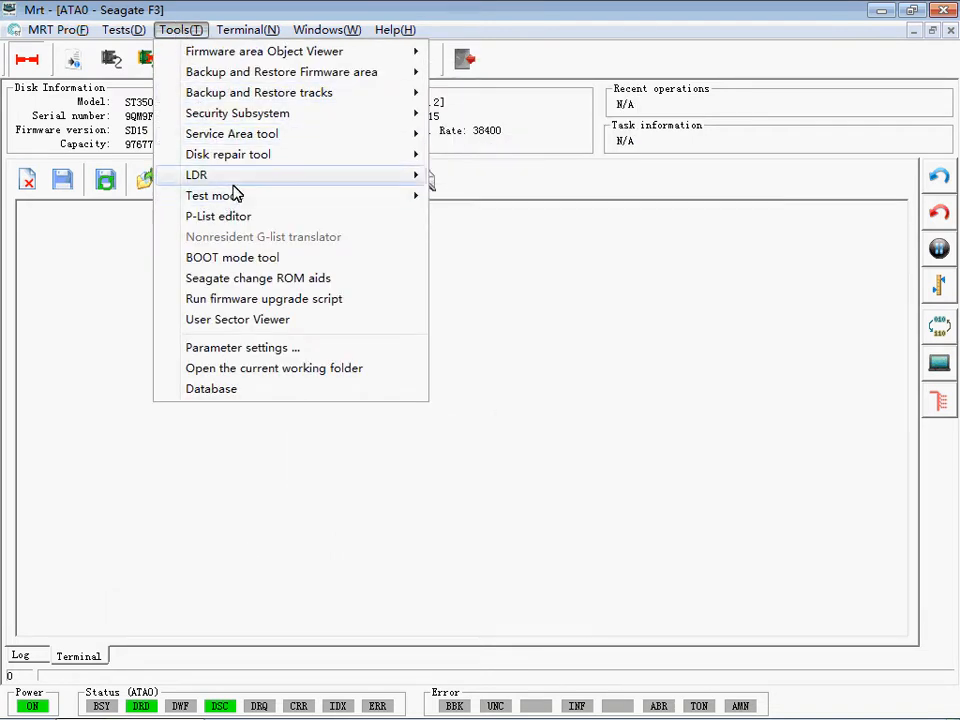
mouse_move(196, 175)
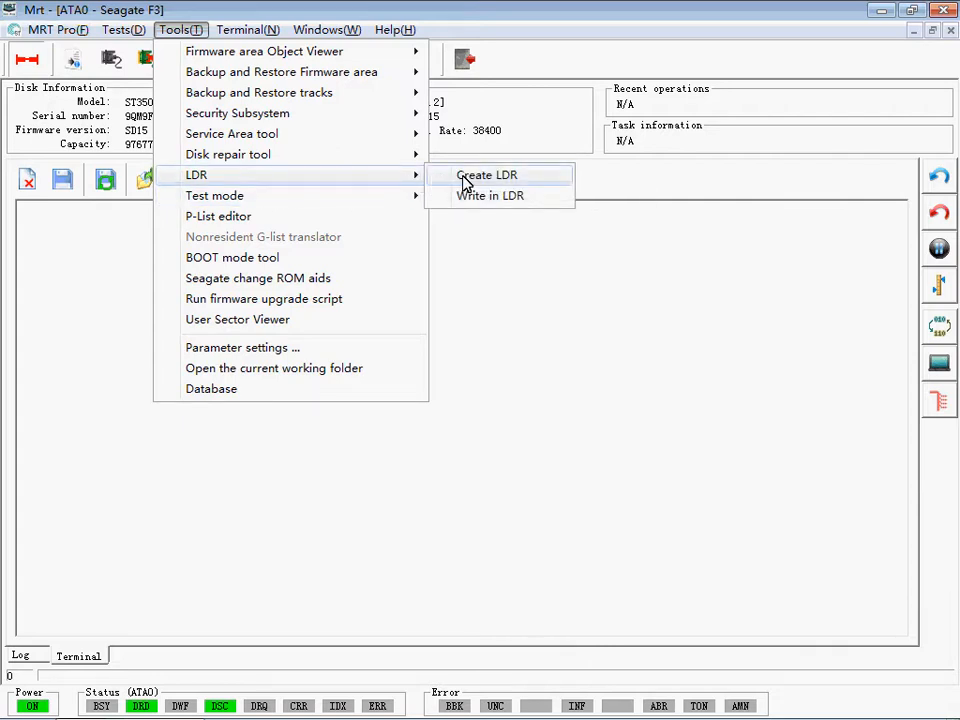
click(482, 175)
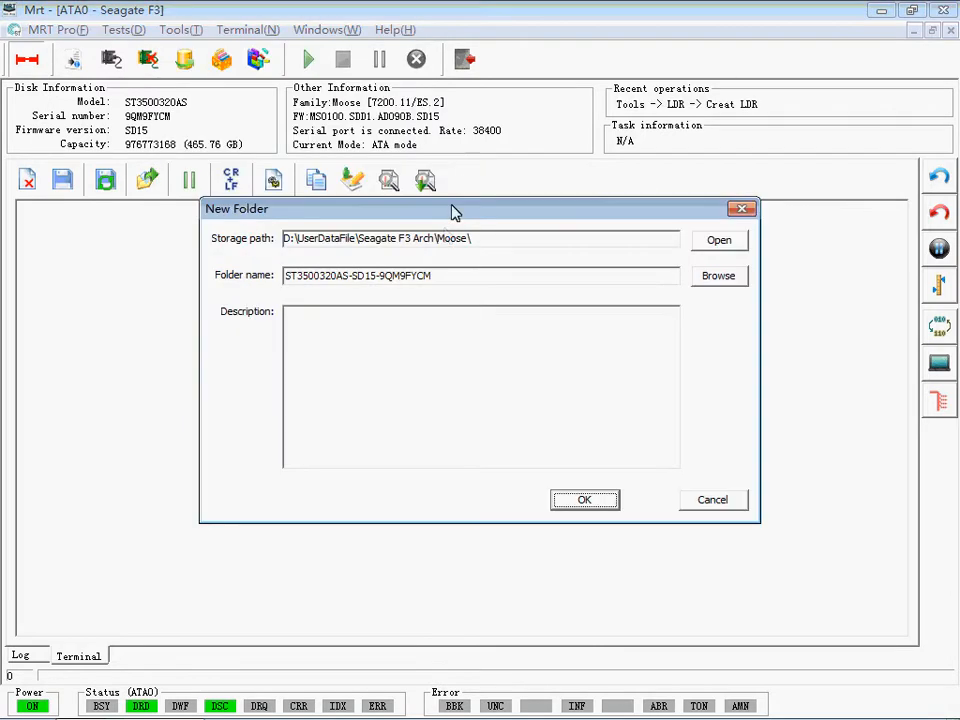
click(584, 499)
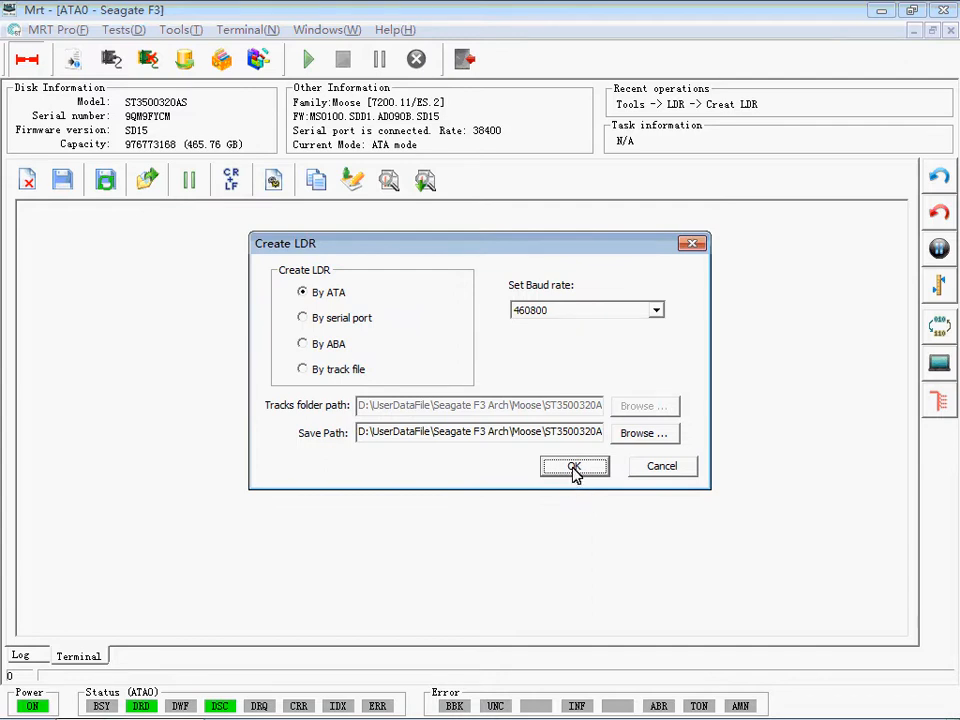
Run the LDR creation over ATA, which reads drive info but fails to create the LDR
click(574, 466)
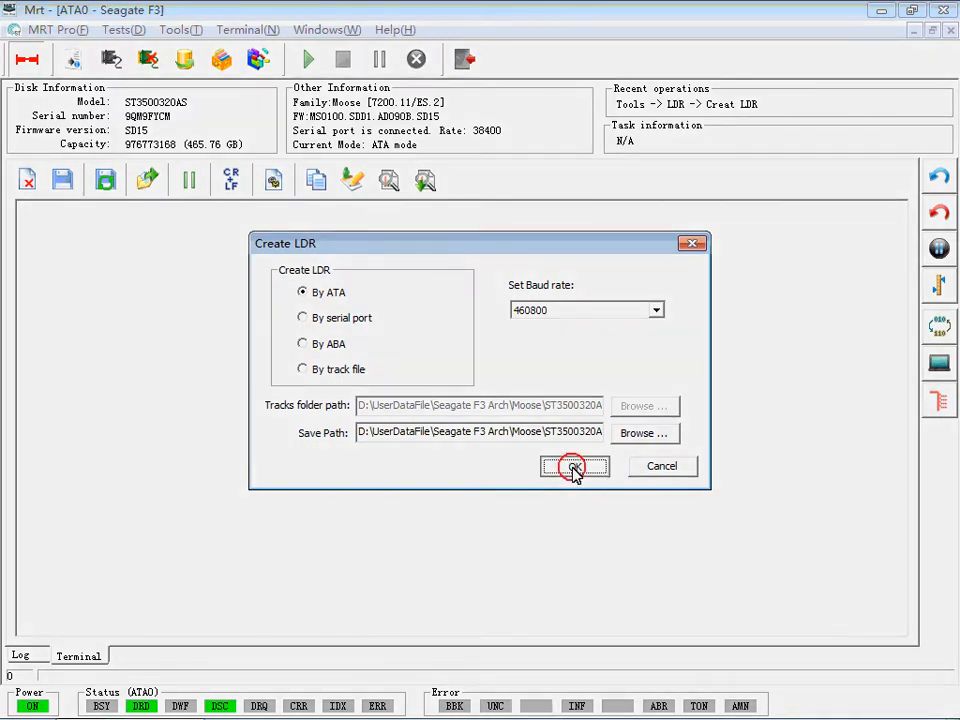
click(574, 466)
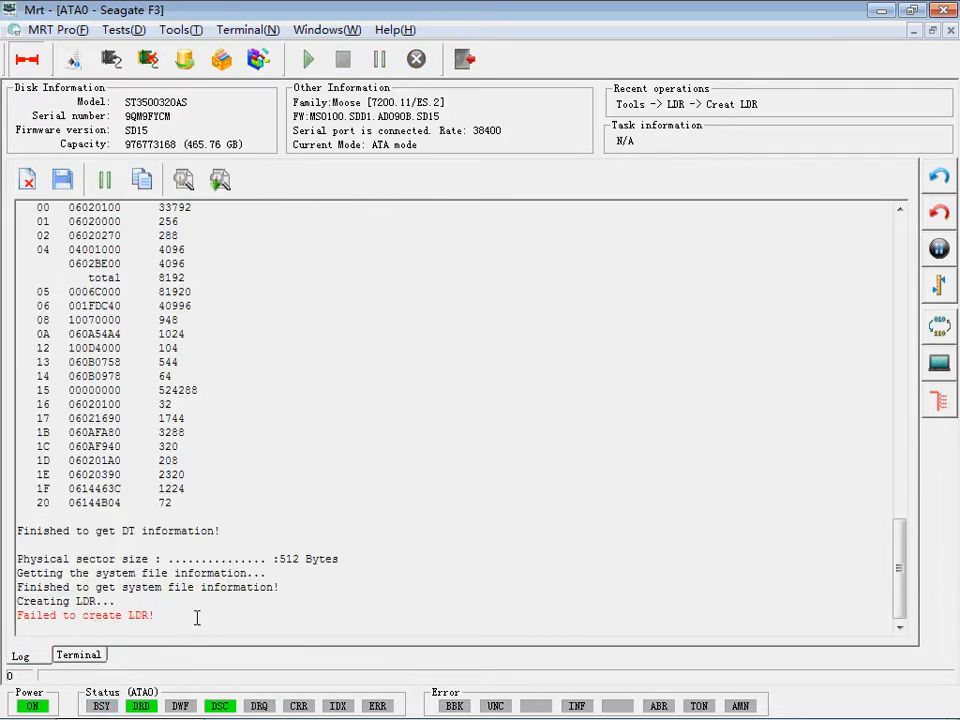
Reopen Create LDR, try serial port and track file, settle on By ABA and run it
click(173, 29)
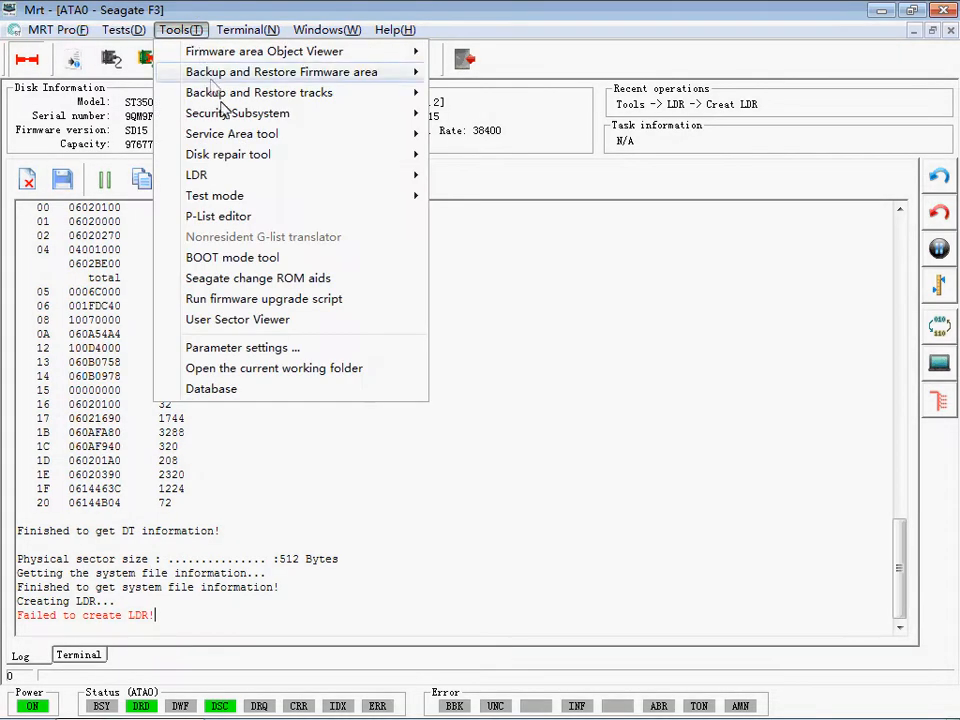
click(196, 175)
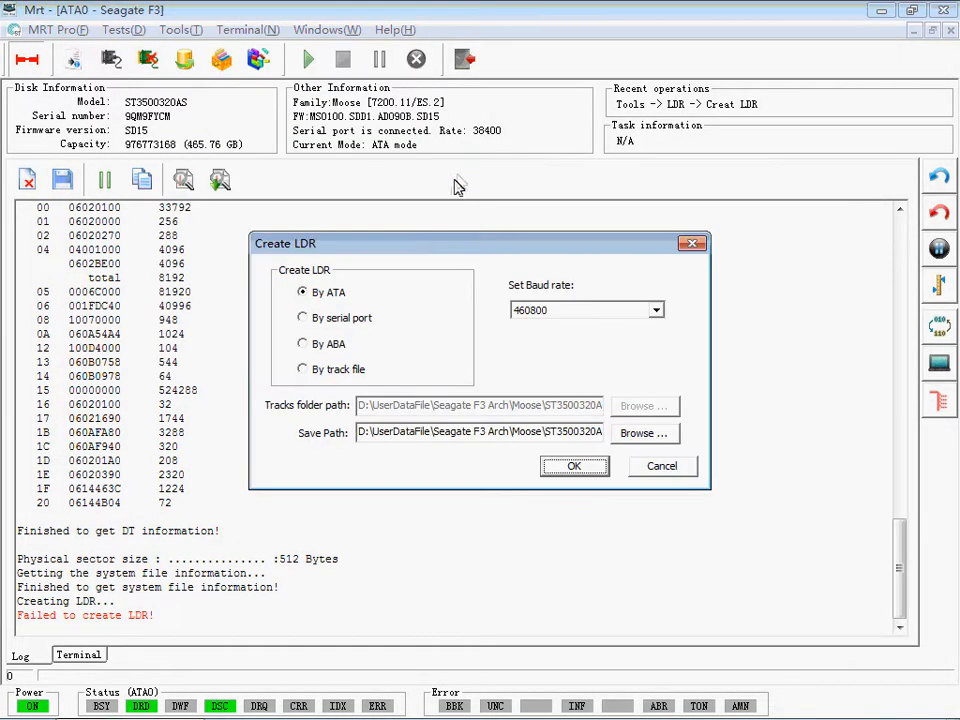
click(303, 318)
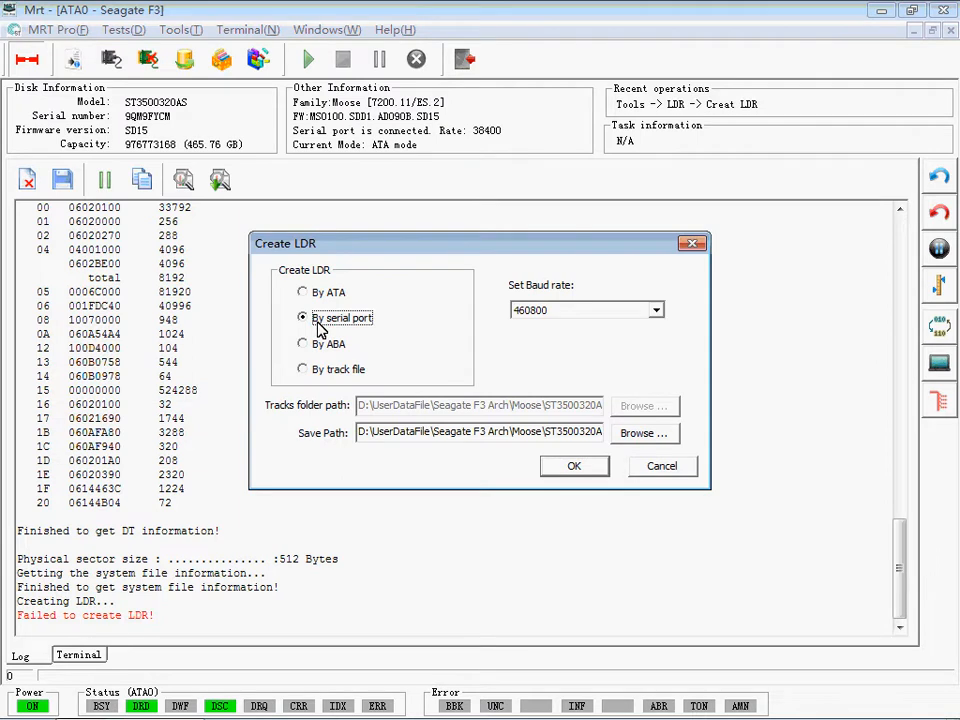
click(303, 369)
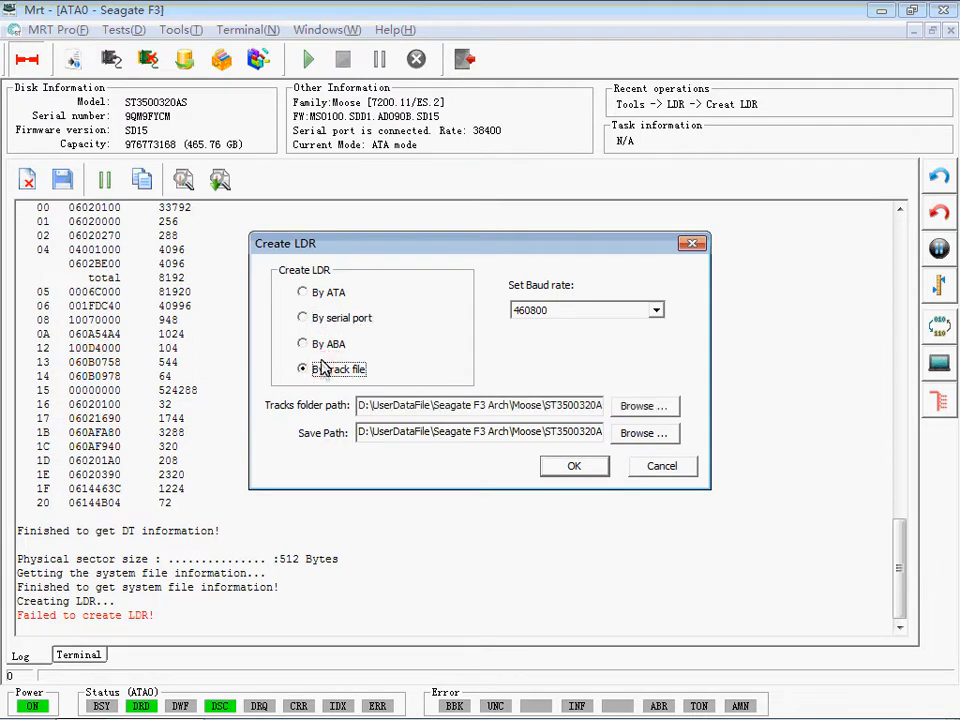
click(303, 344)
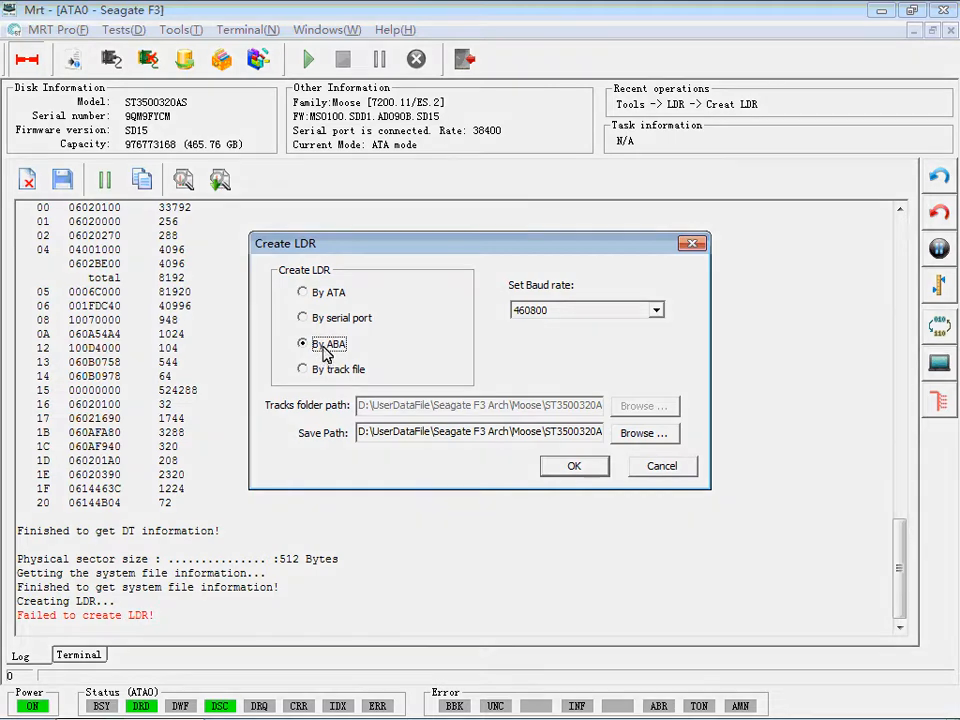
click(303, 343)
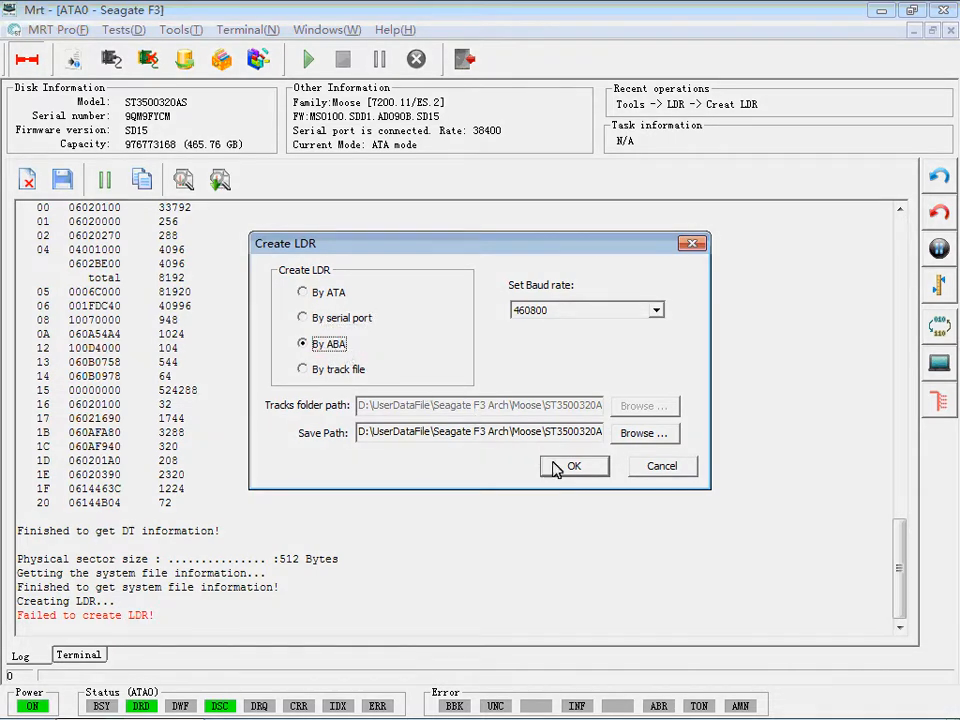
click(574, 466)
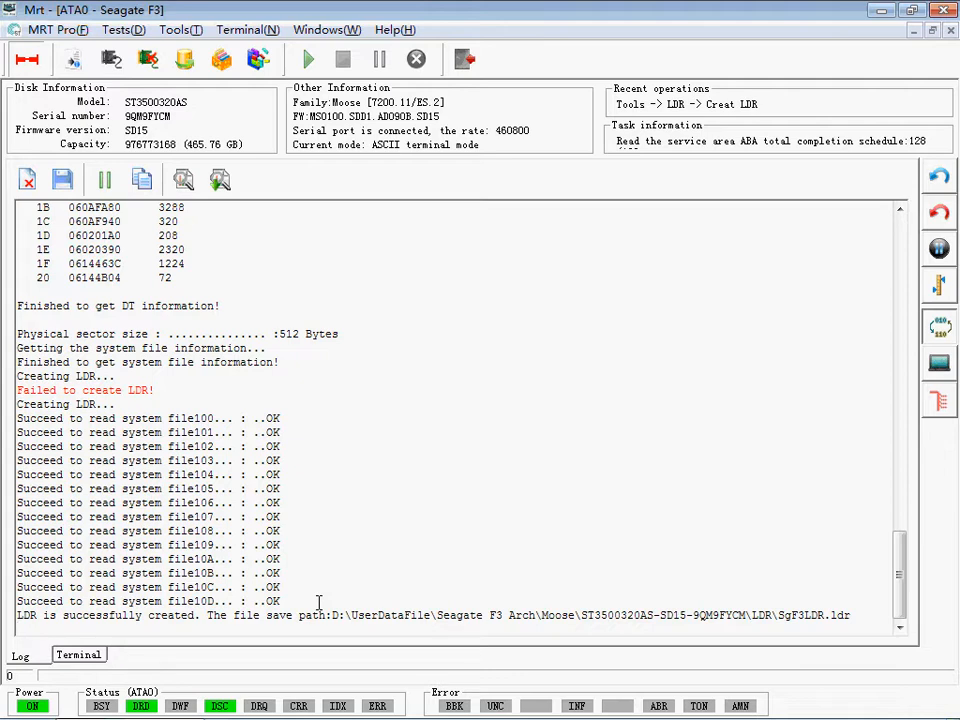
mouse_move(237, 517)
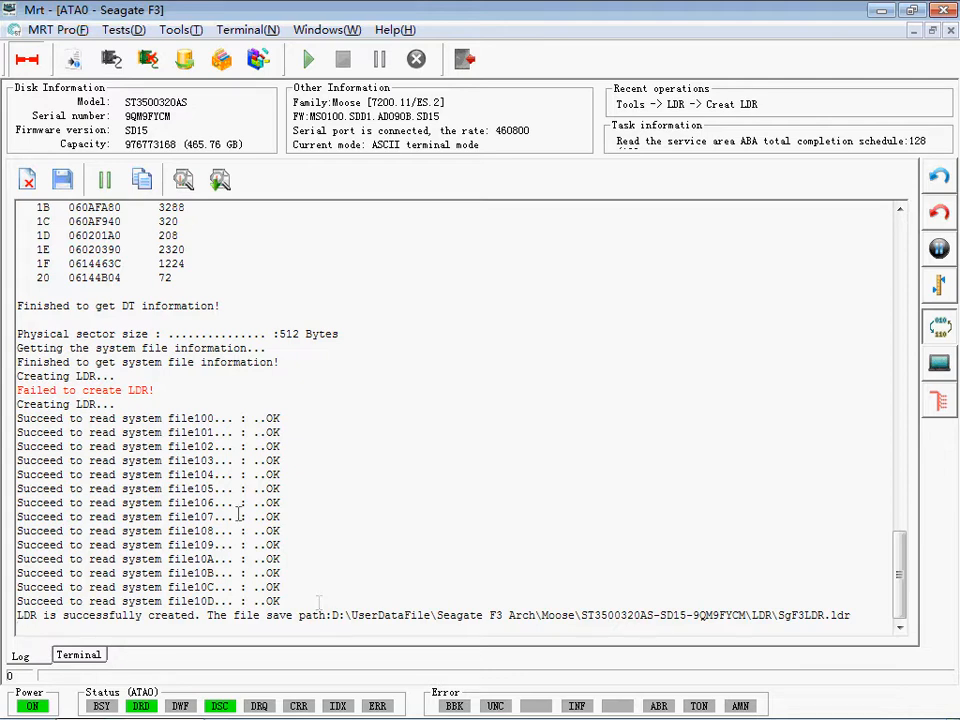
click(182, 29)
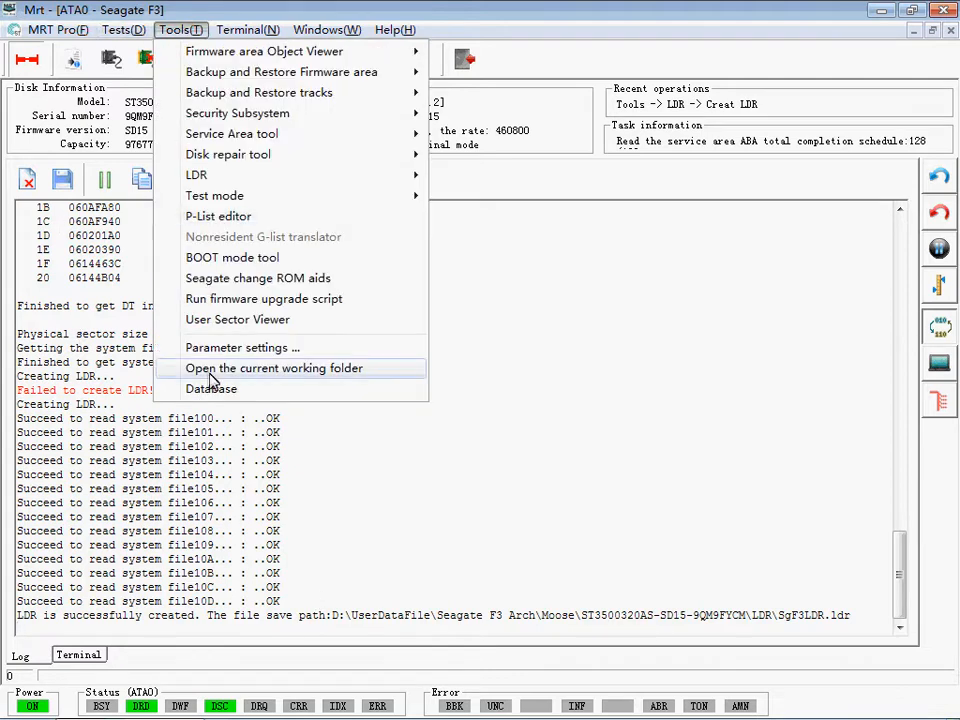
click(273, 368)
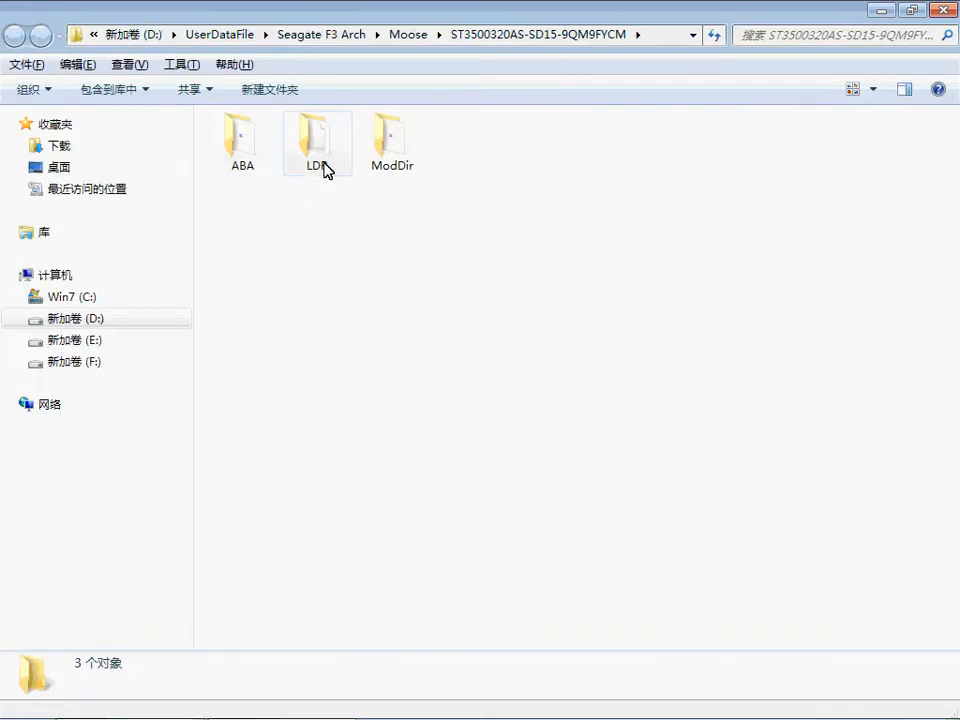
double_click(316, 135)
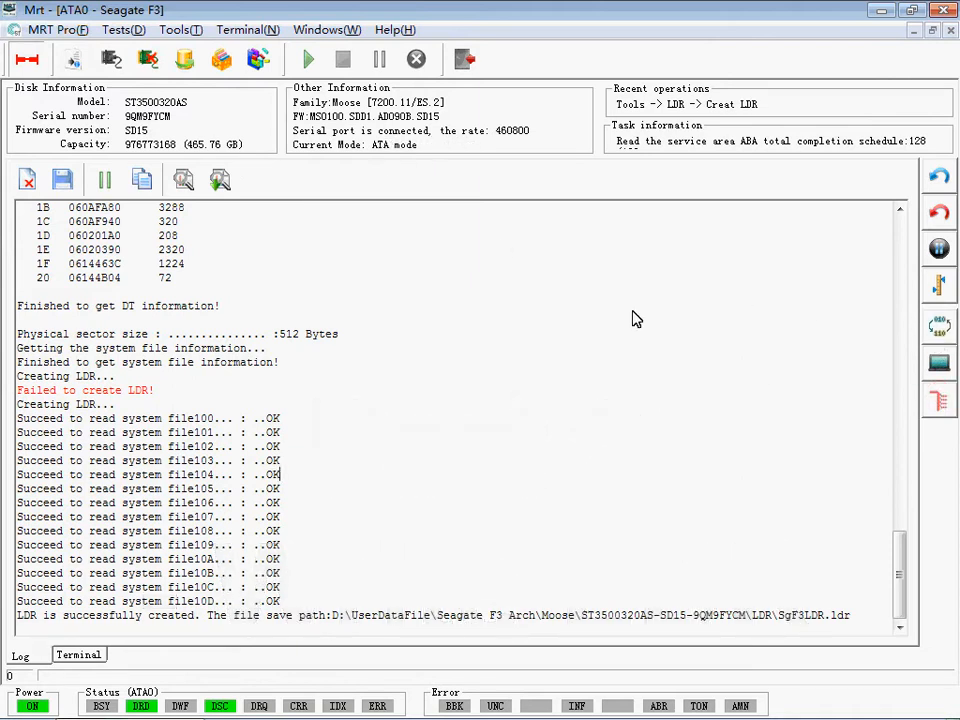
Open Write LDR and browse to the saved SgF3LDR.ldr file
click(173, 29)
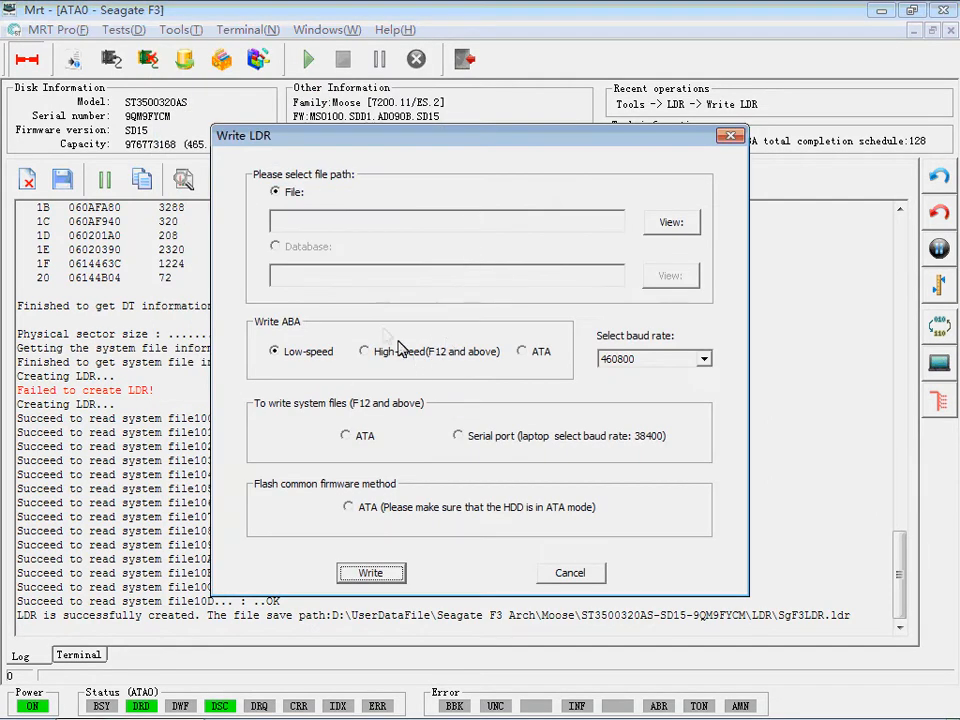
mouse_move(663, 222)
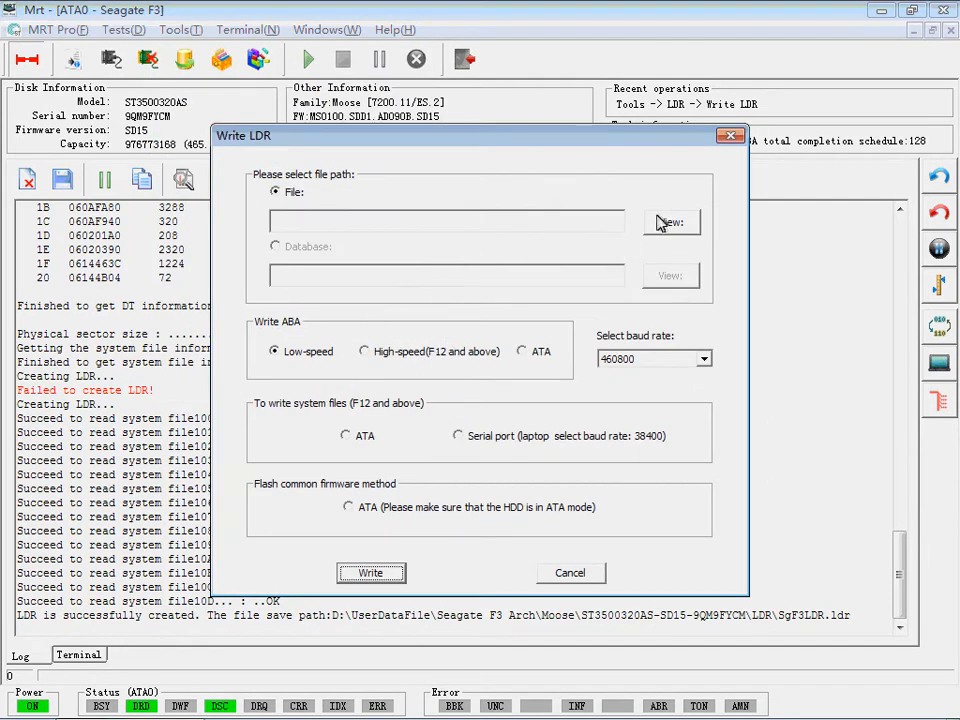
click(670, 222)
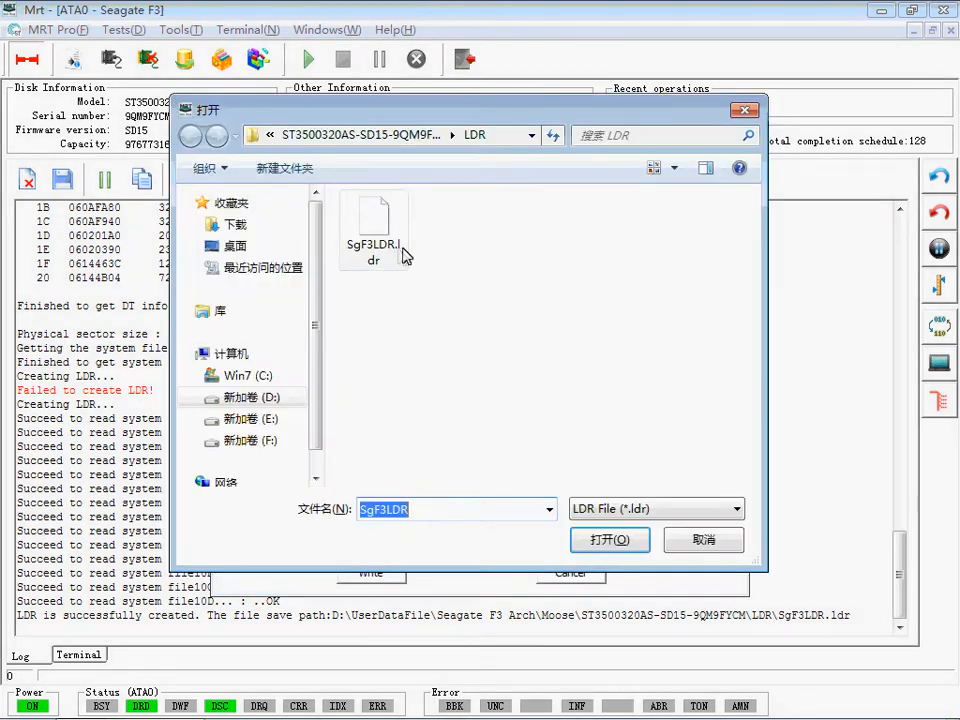
click(609, 540)
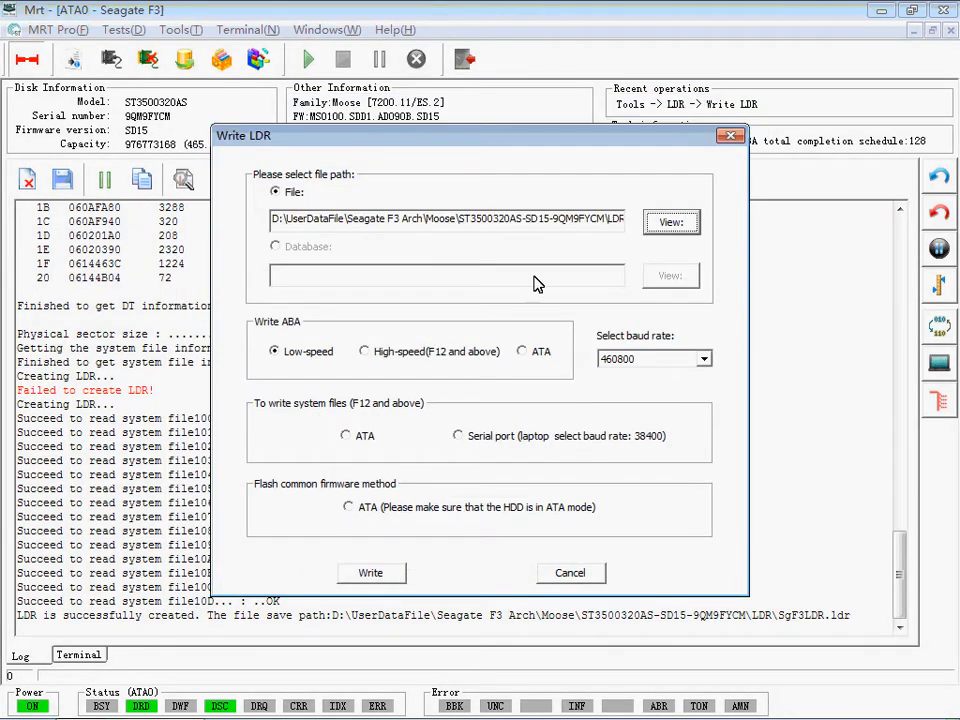
mouse_move(602, 341)
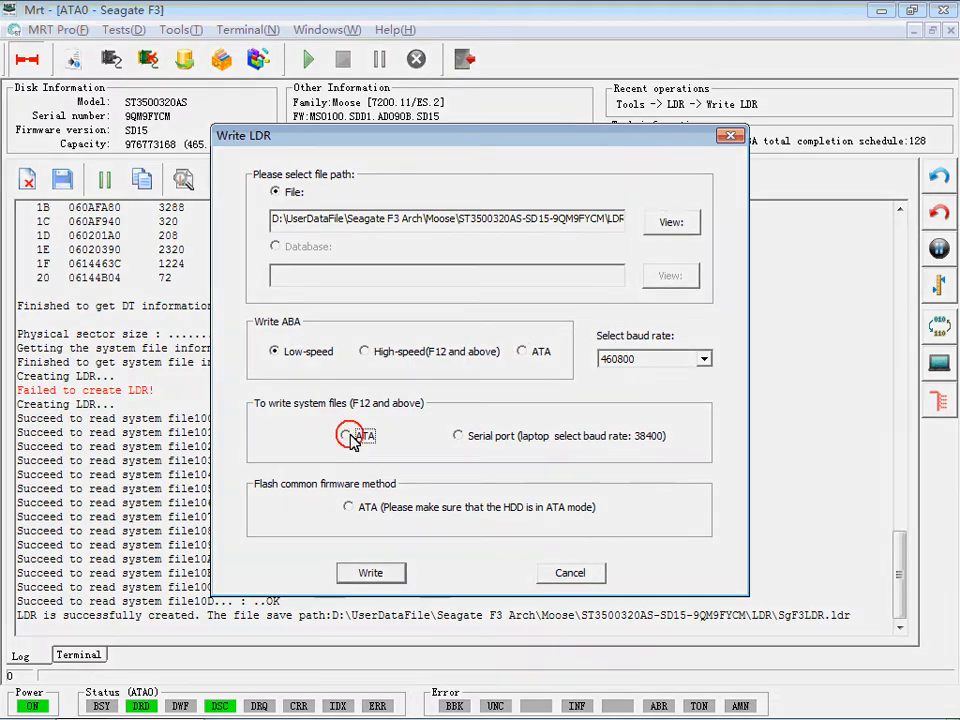
Write the system files over ATA, which fails, and dismiss the resulting message
click(349, 435)
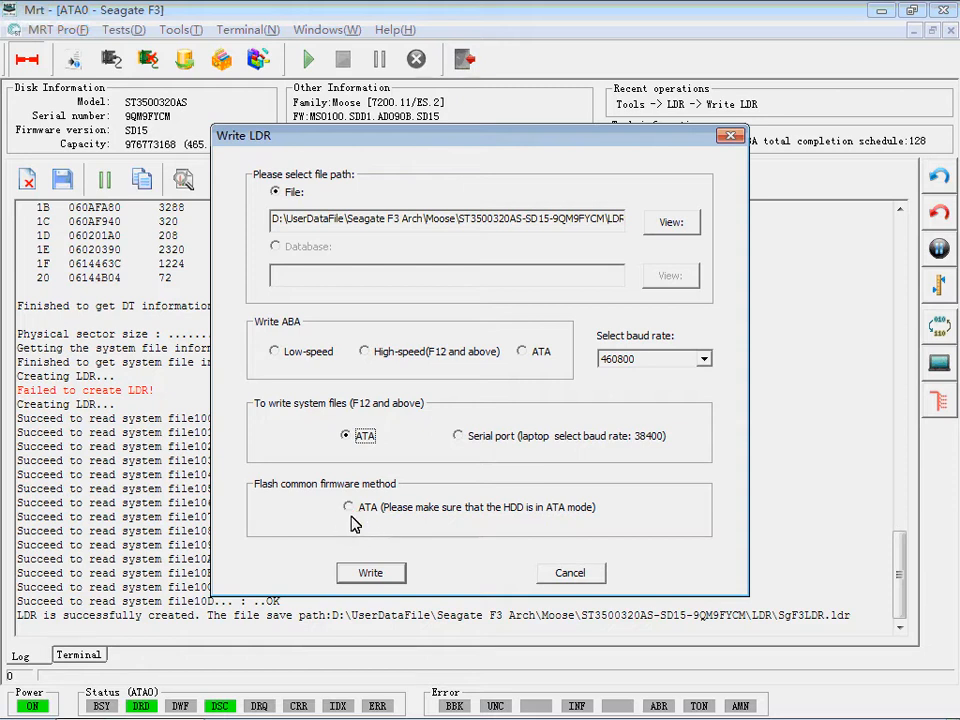
click(349, 507)
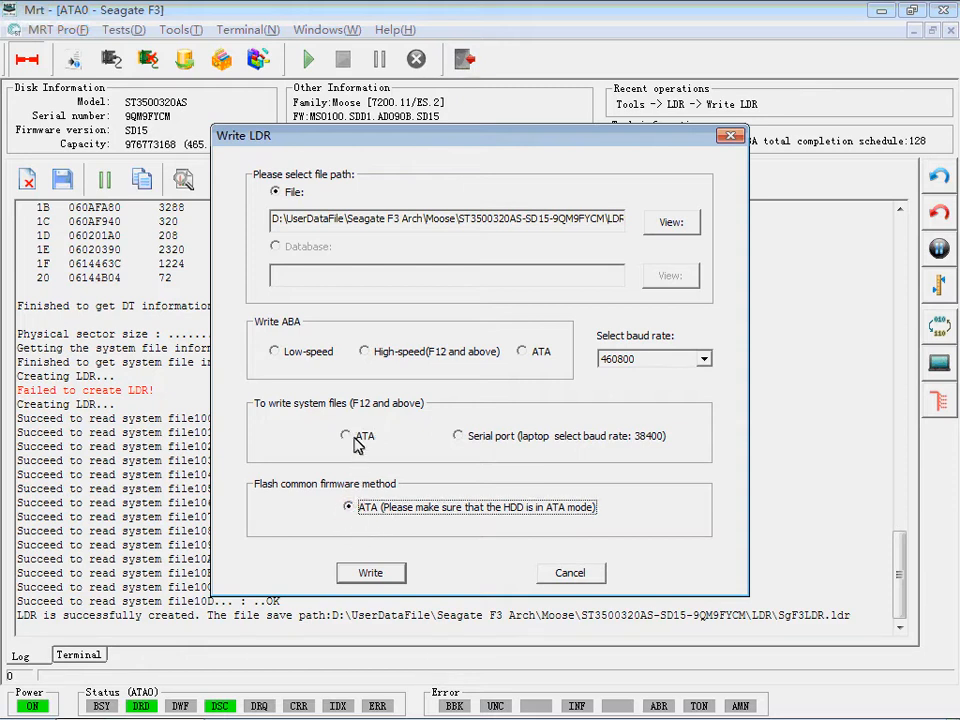
click(347, 436)
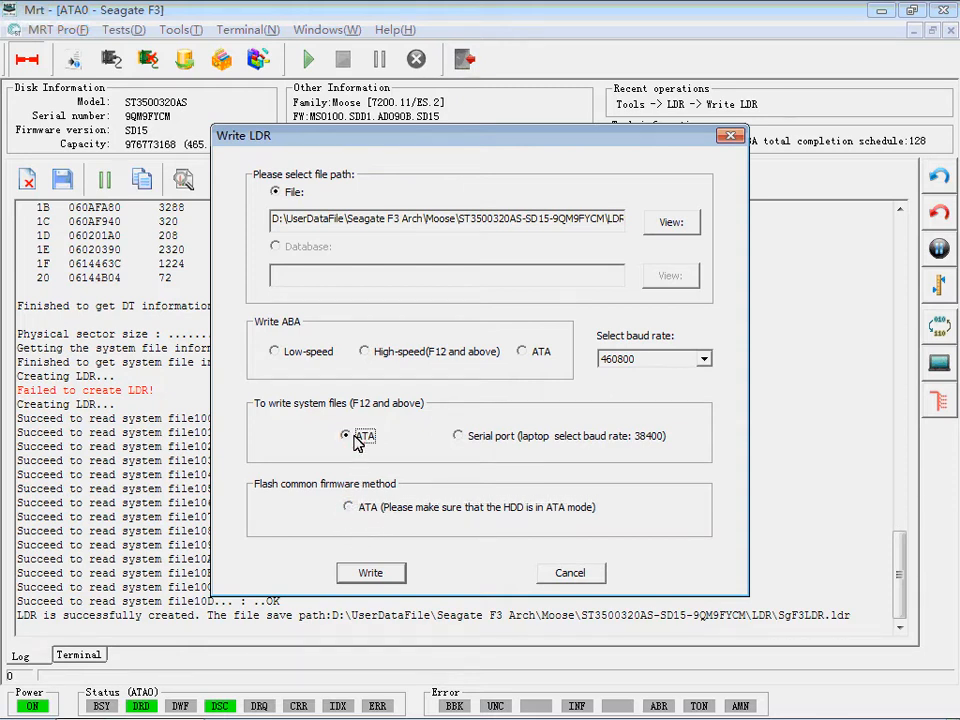
click(371, 573)
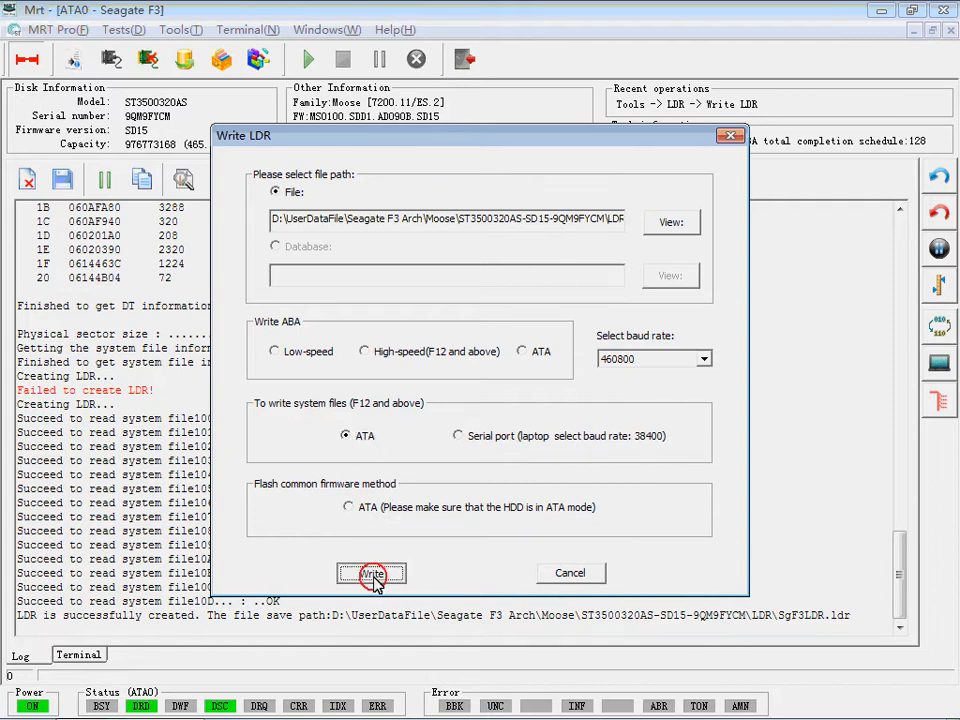
click(371, 573)
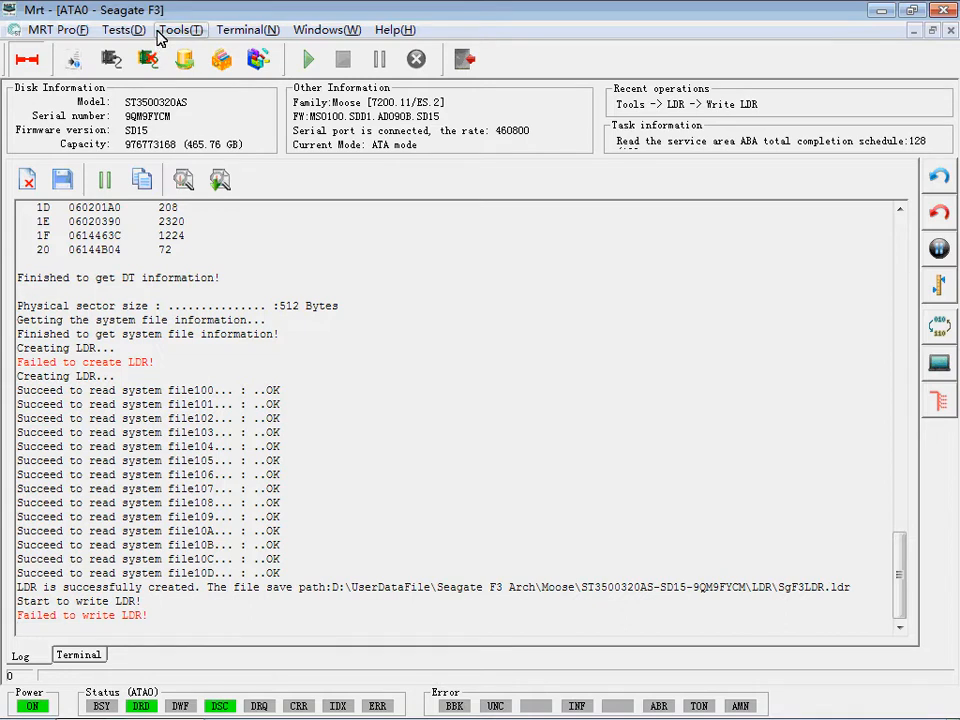
Reopen Write LDR, choose the common firmware ATA method and dismiss the missing-file error
click(177, 28)
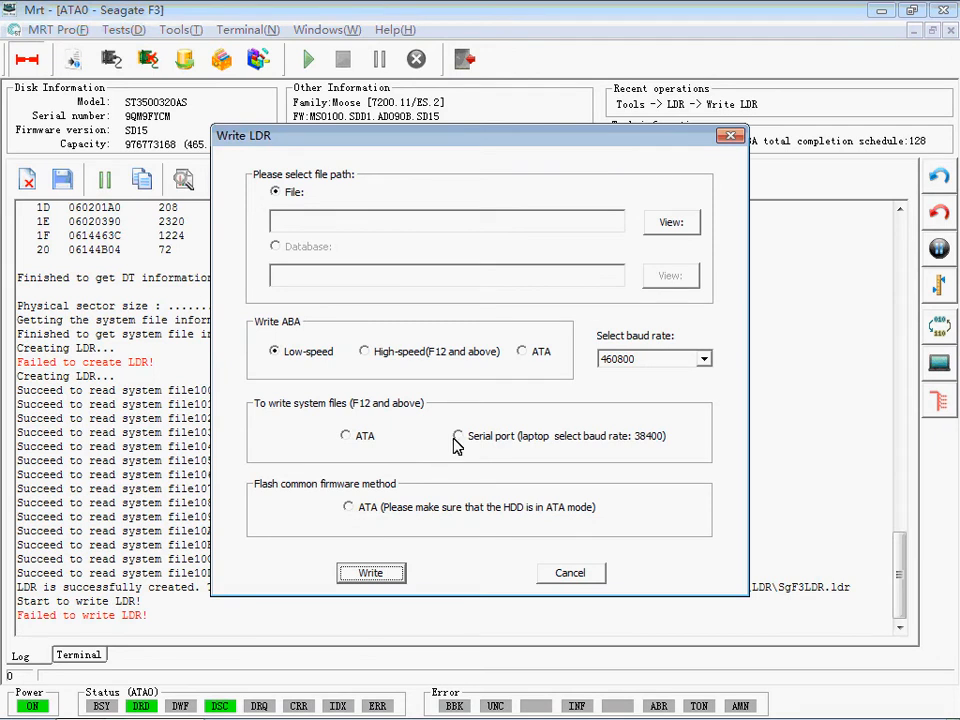
click(456, 436)
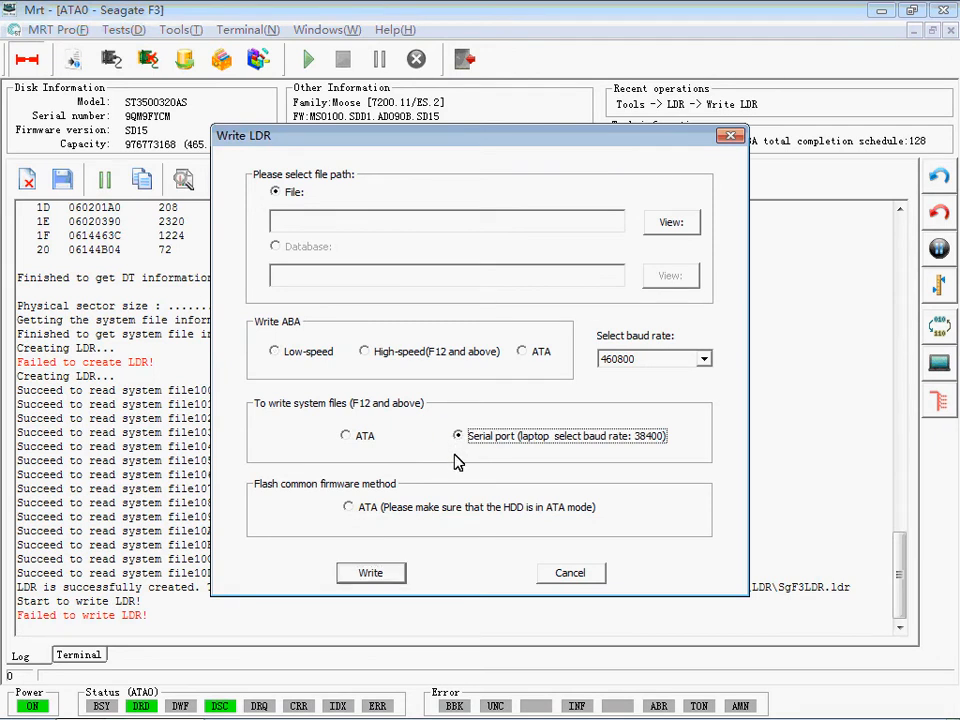
click(347, 435)
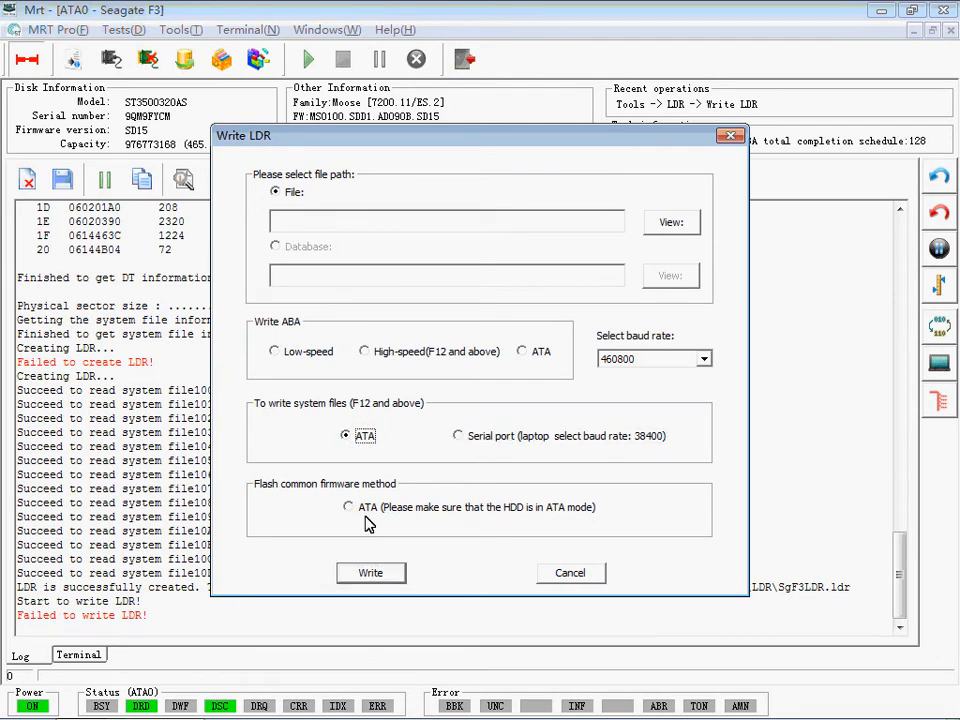
click(371, 573)
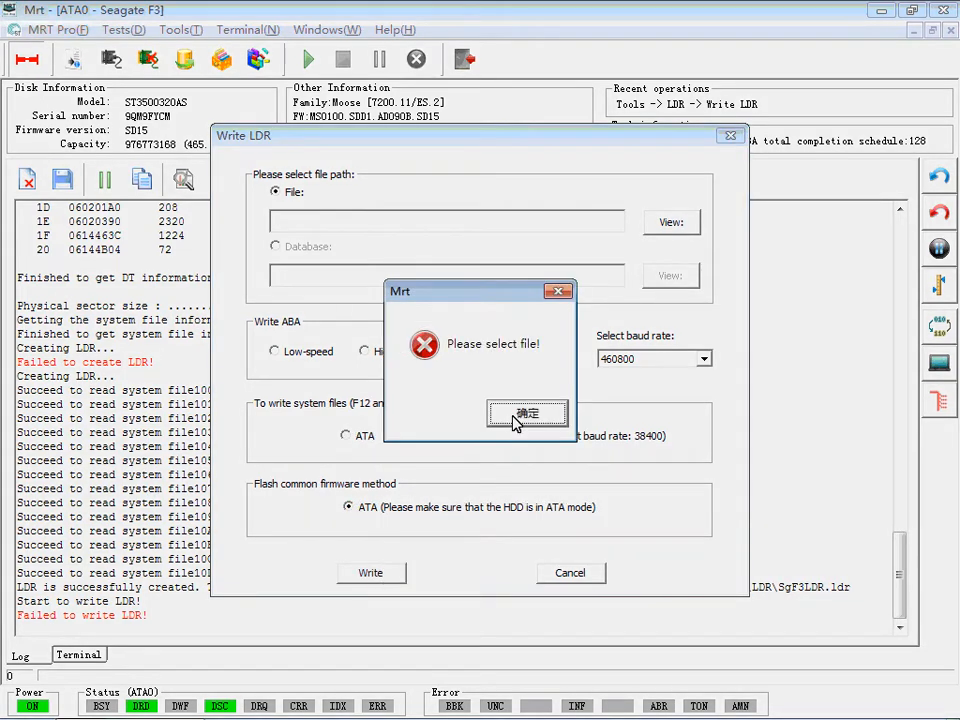
click(527, 413)
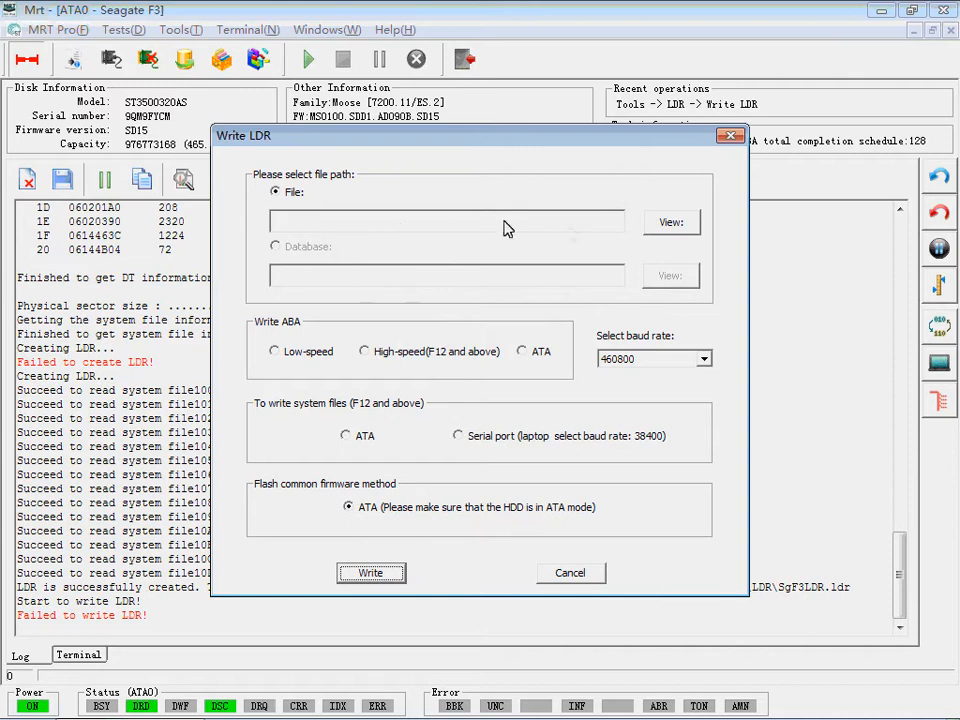
Load SgF3LDR.ldr and send the firmware flash program to the drive, acknowledging the notice
click(671, 222)
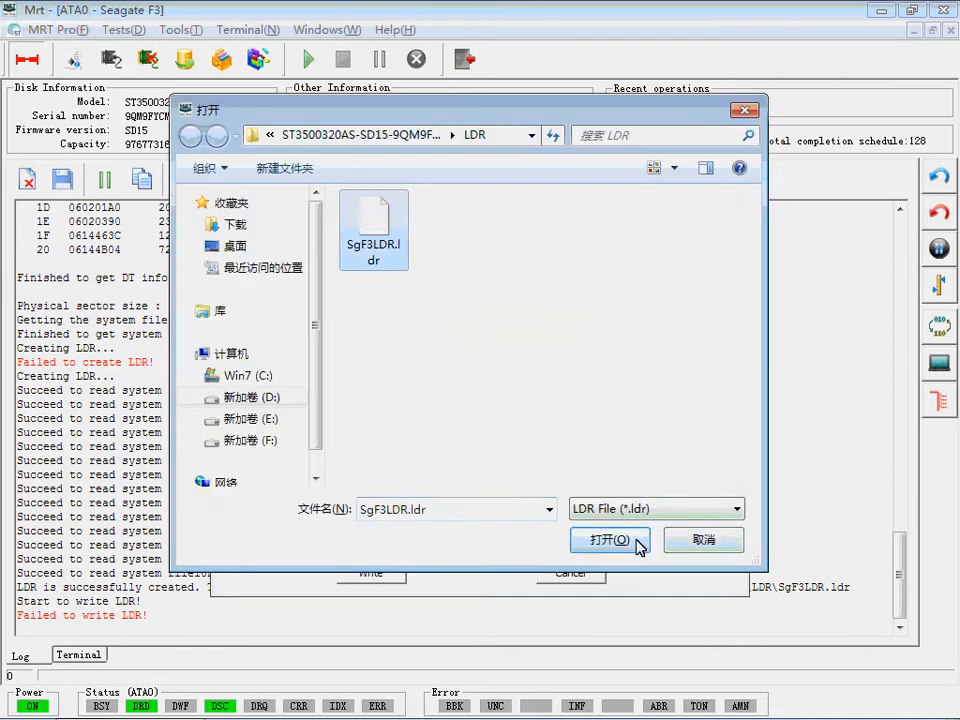
click(609, 540)
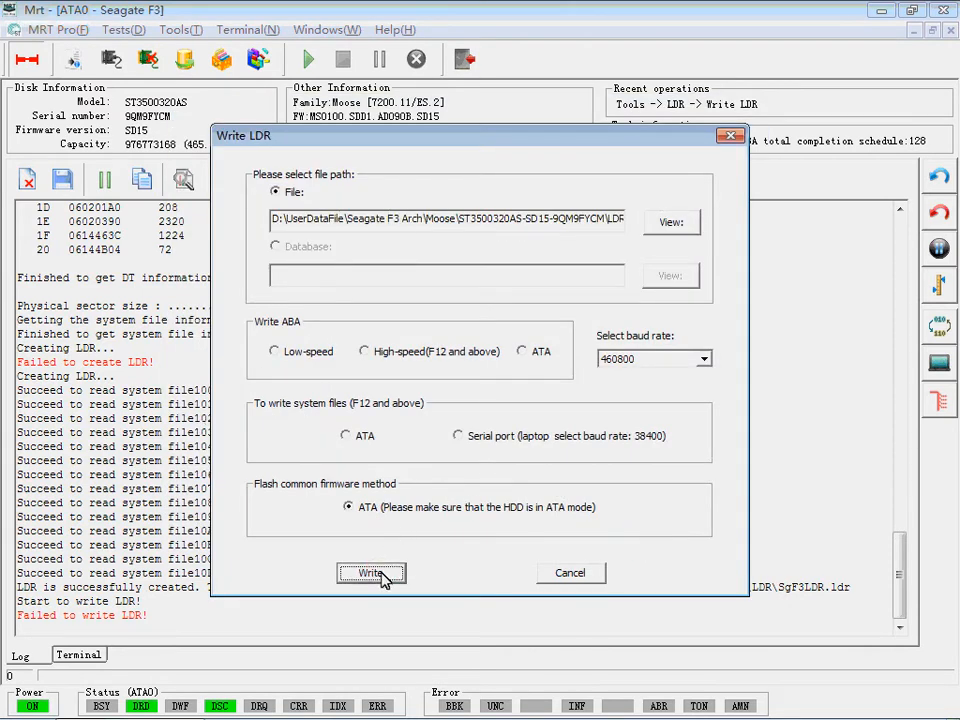
click(371, 573)
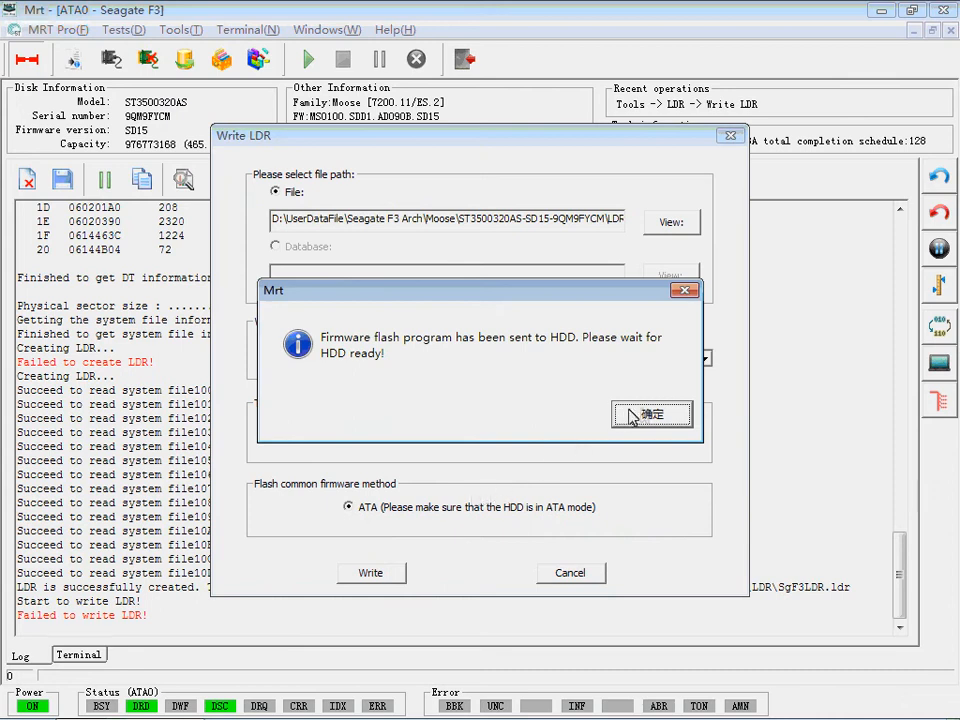
click(653, 414)
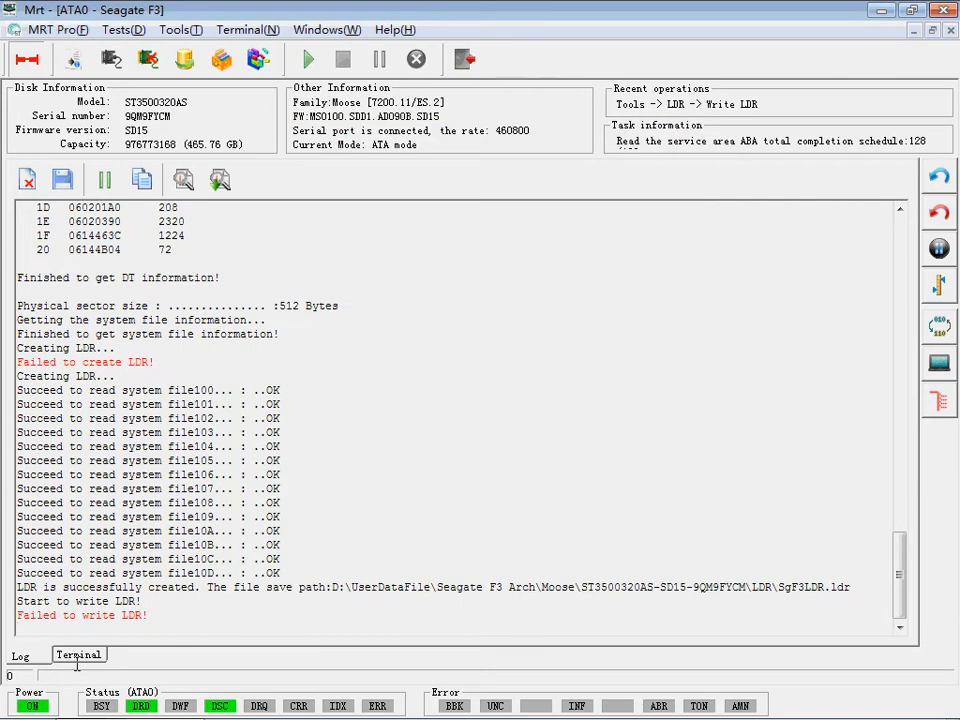
Reload module, CP and system file lists and refresh FW Pkg Ver to MS0100.SDD1.AD090B.SD15
click(78, 653)
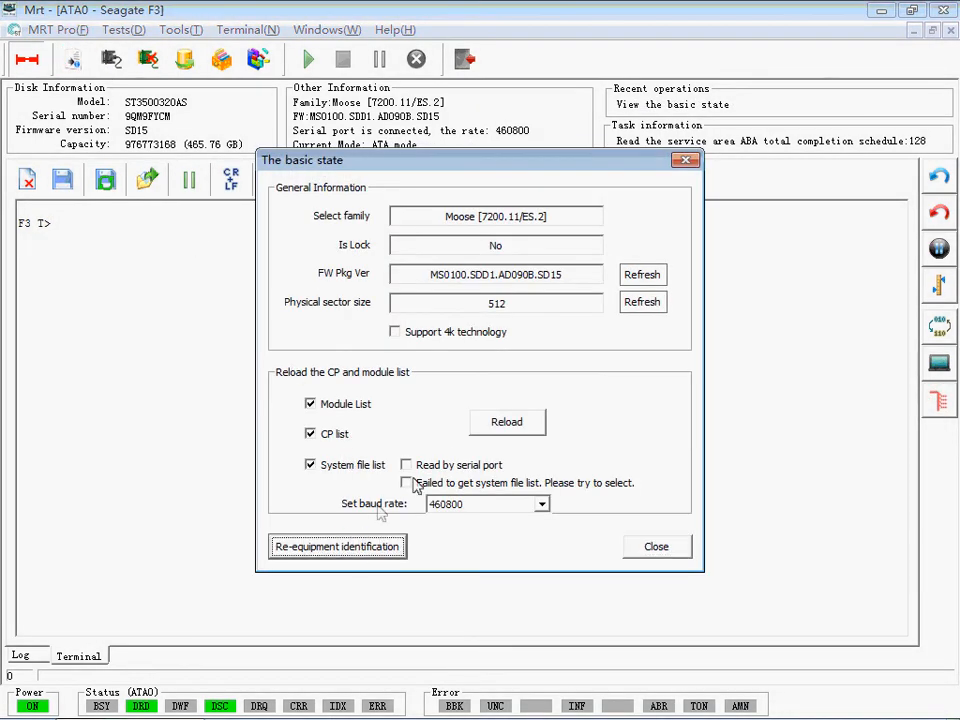
click(507, 422)
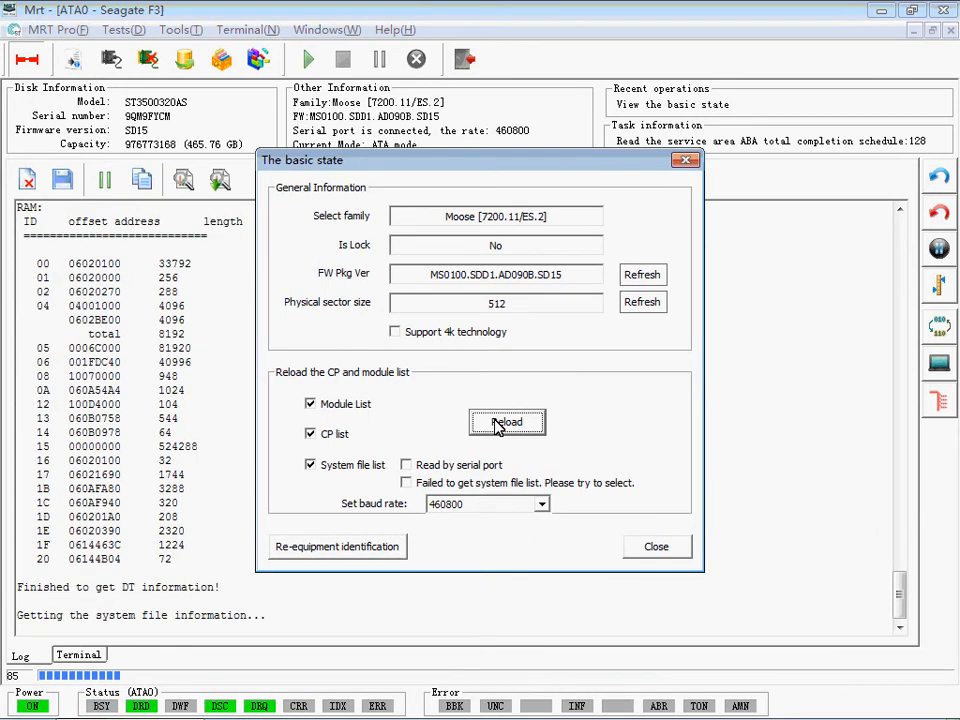
click(507, 422)
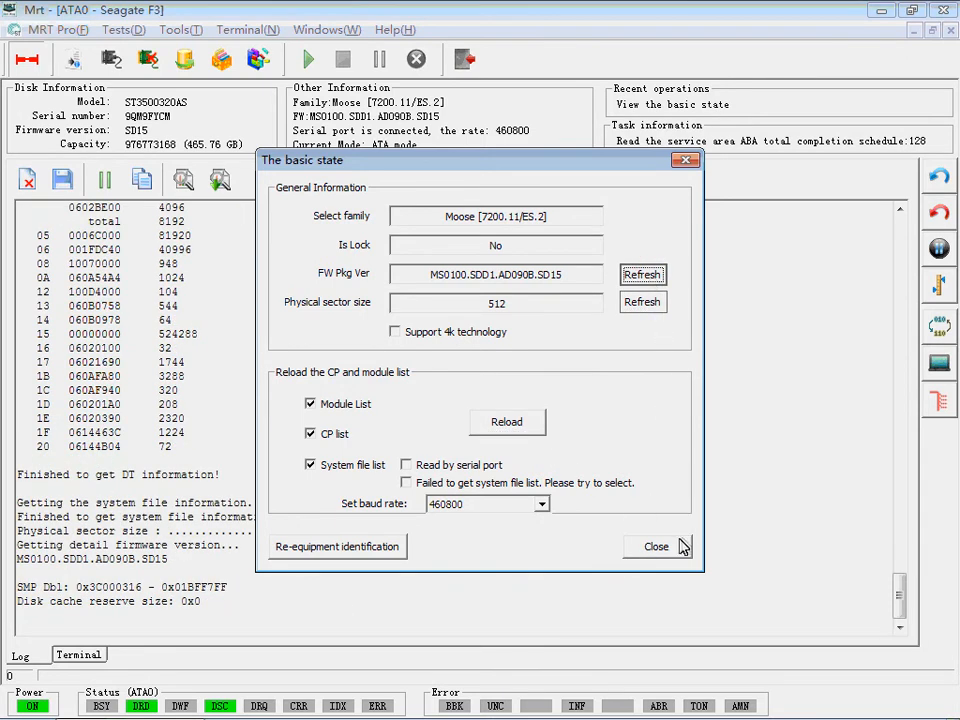
click(655, 546)
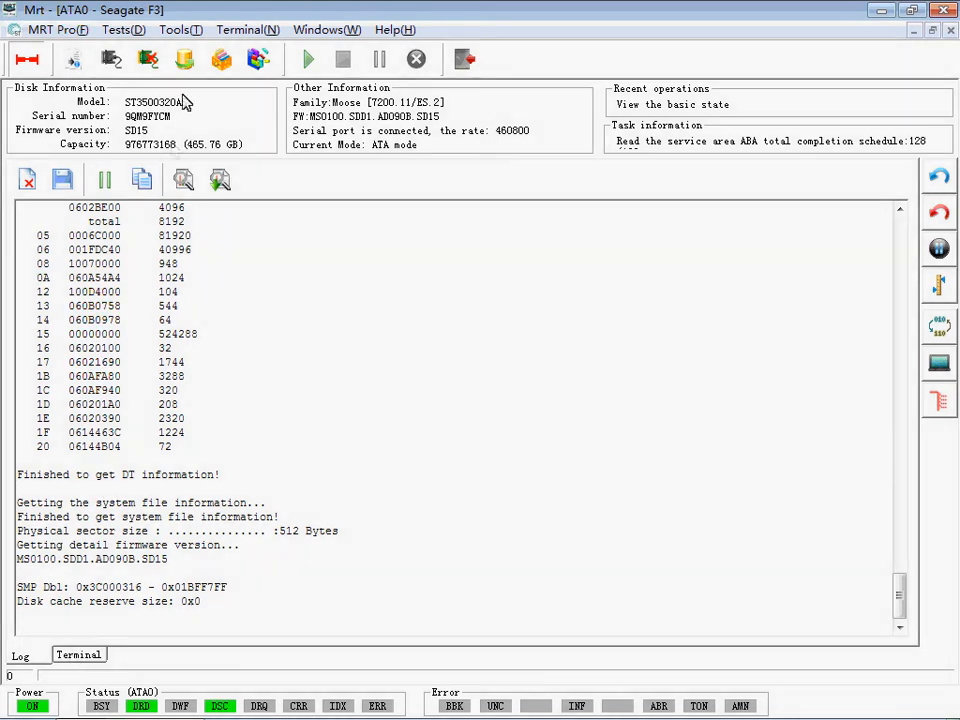
Open Write in LDR from Tools and load SgF3LDR.ldr
click(179, 29)
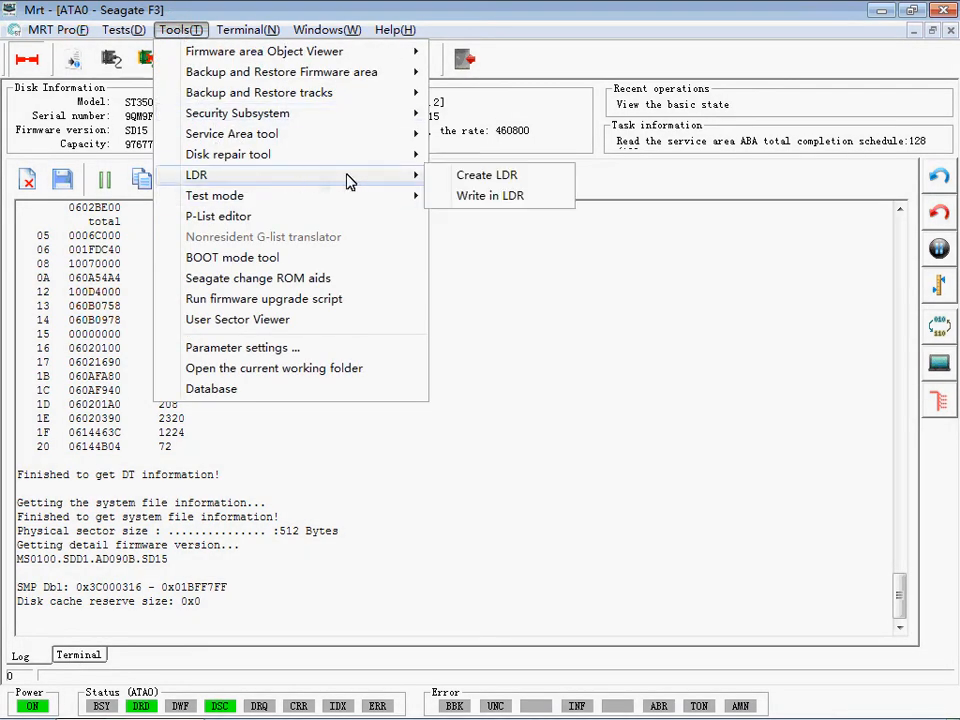
click(490, 195)
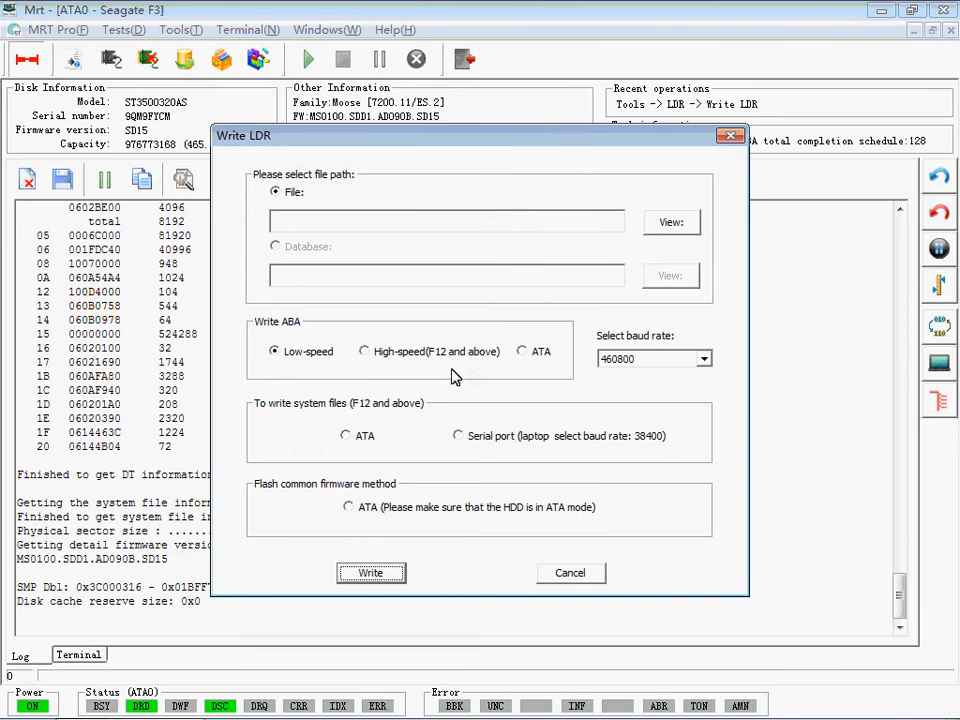
mouse_move(468, 406)
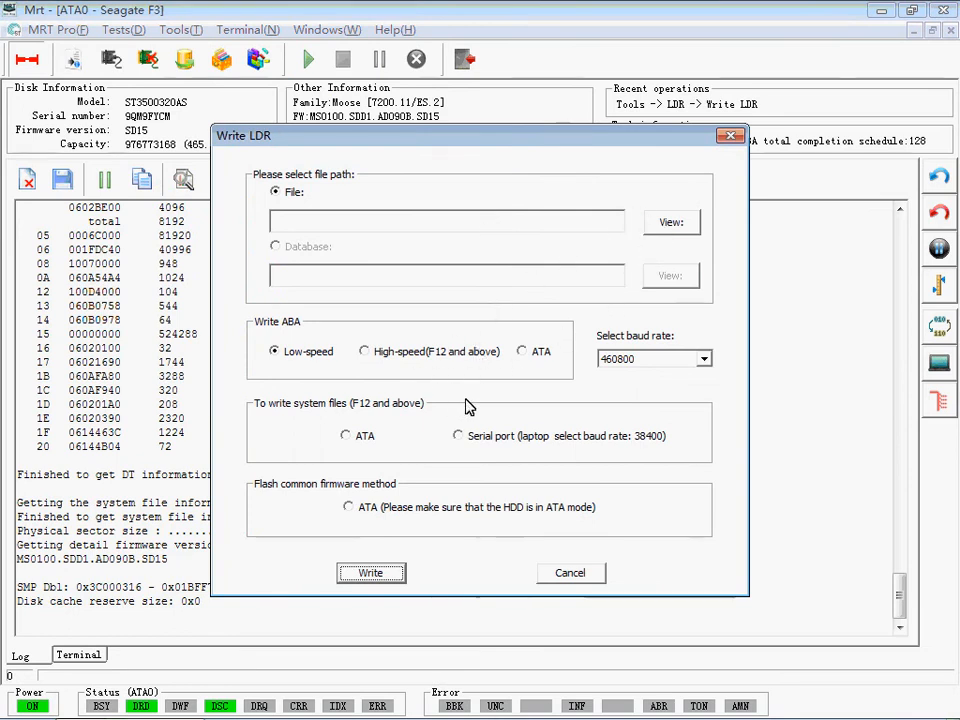
mouse_move(573, 587)
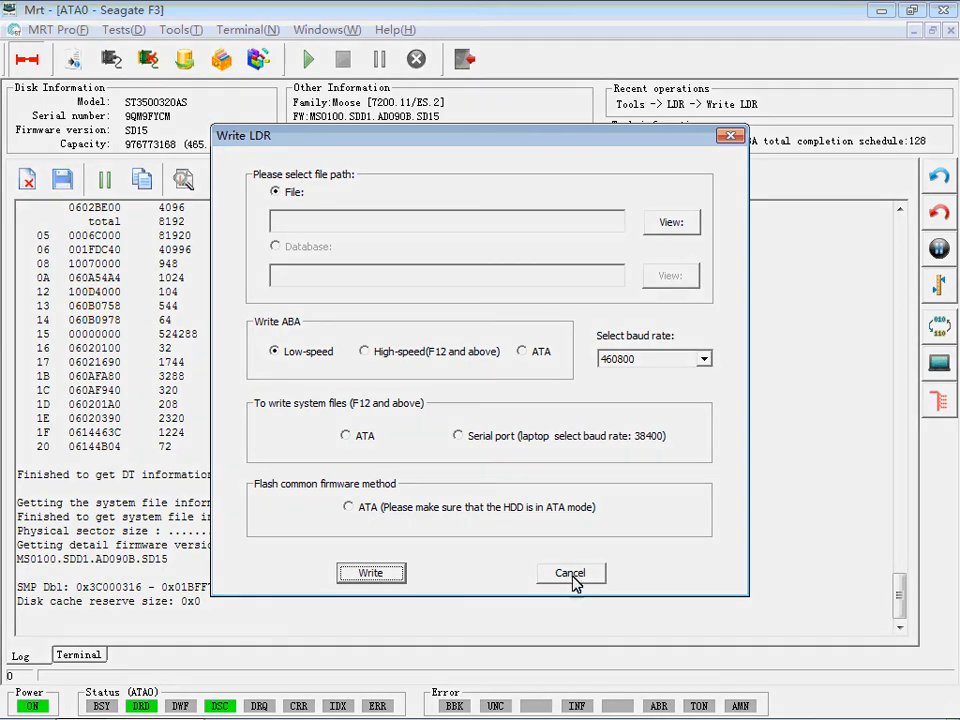
mouse_move(585, 601)
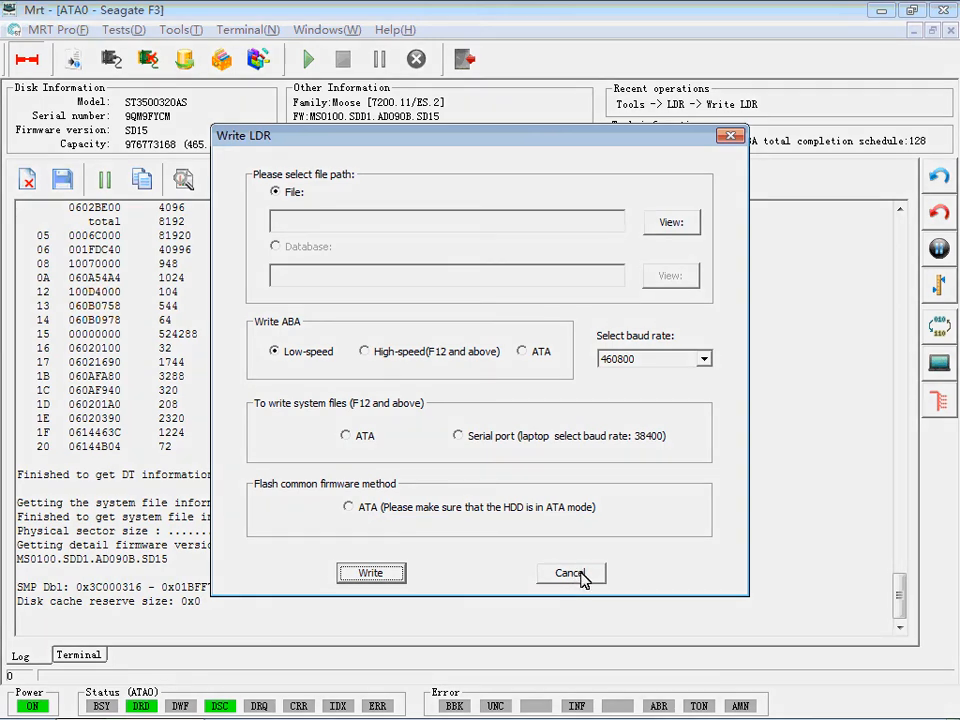
click(671, 222)
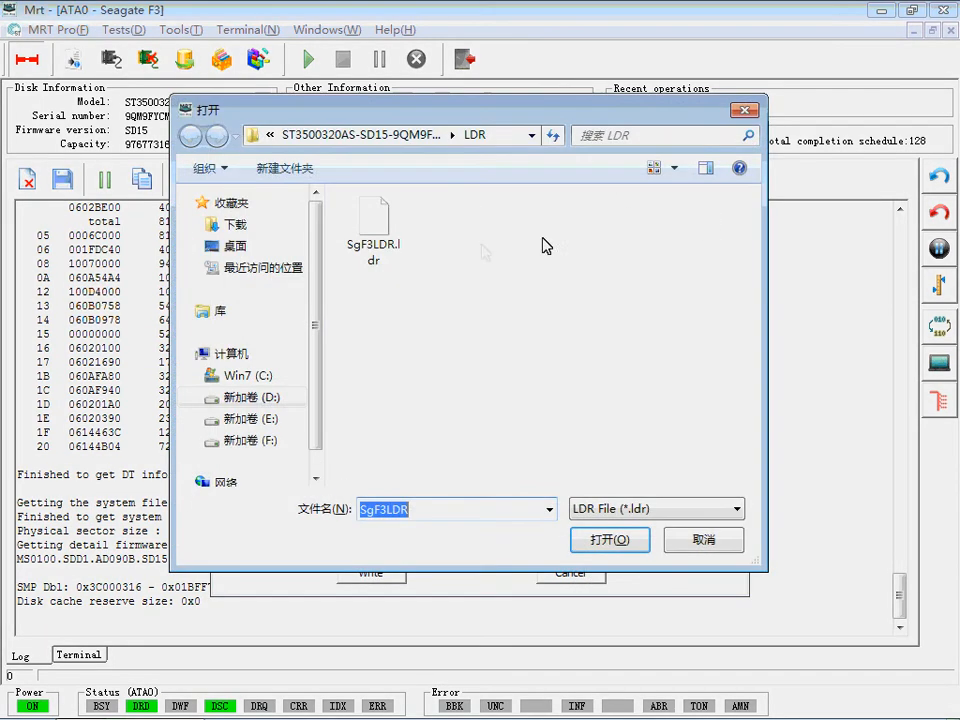
click(609, 540)
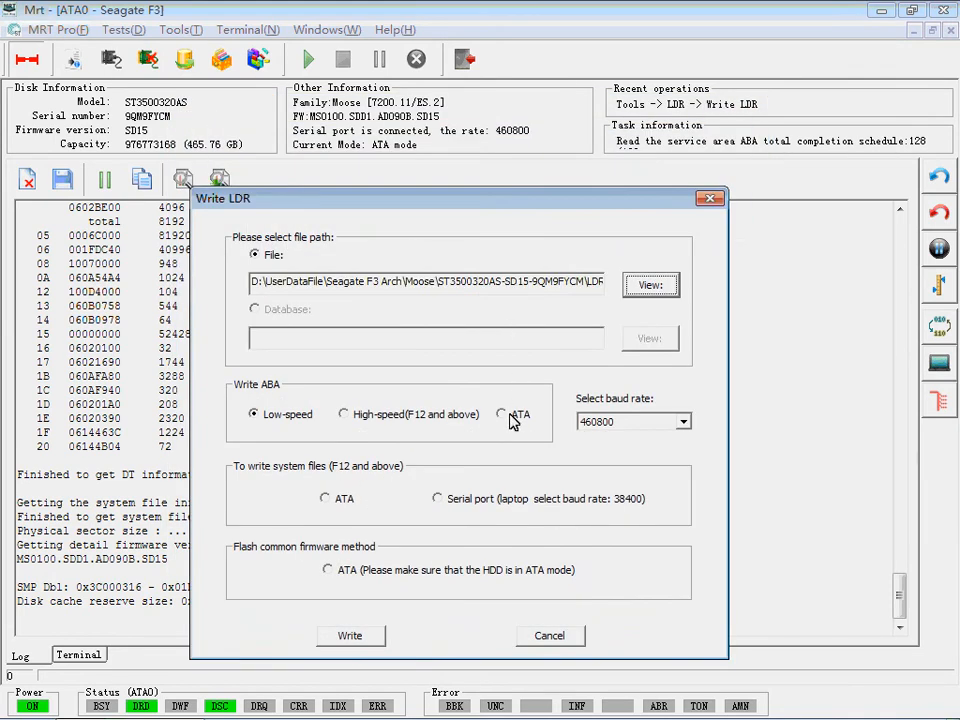
Write the LDR to the drive using the Write ABA ATA method
click(501, 414)
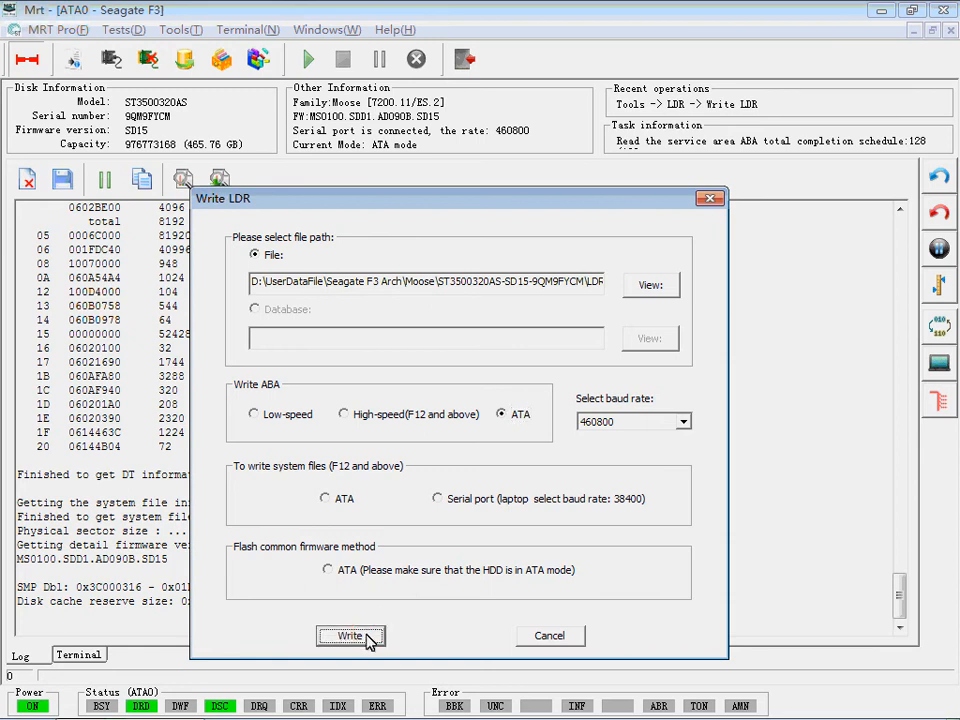
click(349, 635)
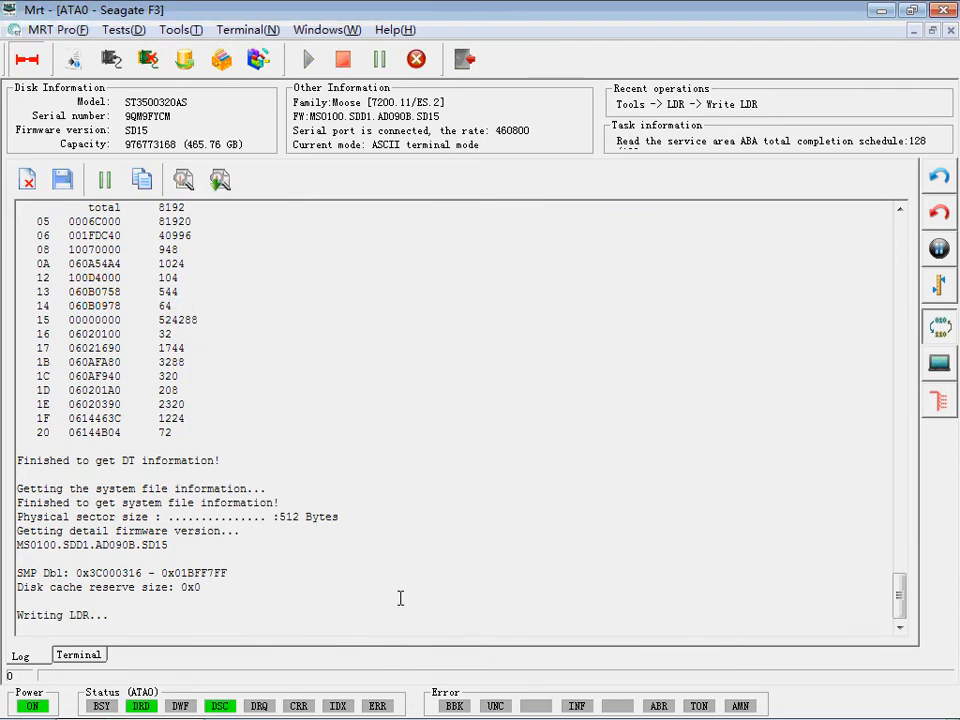